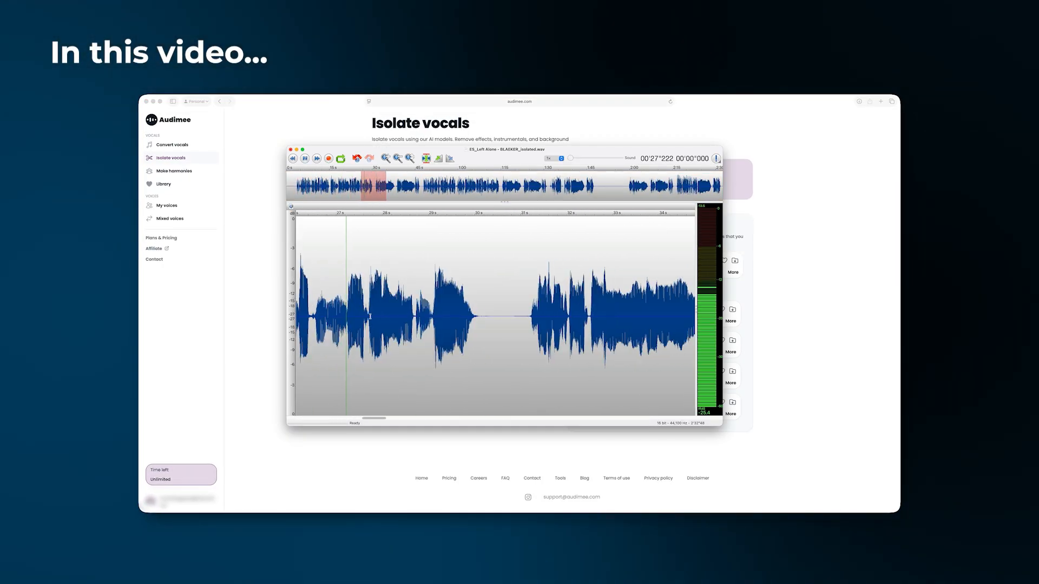
Browse Audimee's Make harmonies and Convert vocals pages, then the Train voice and Mix voices tabs
{"action": "left_click", "coordinate": [174, 170]}
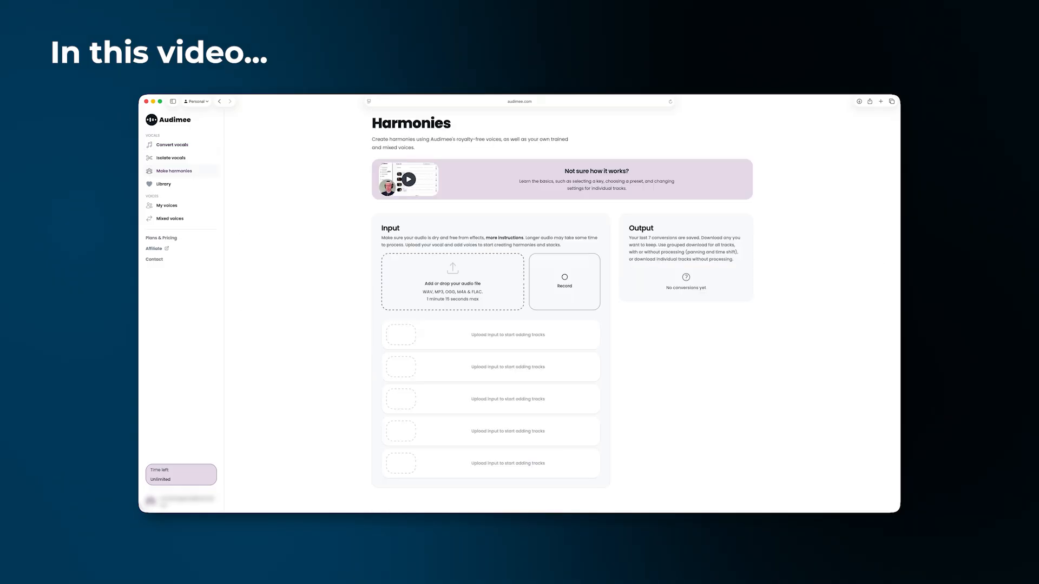
{"action": "left_click", "coordinate": [172, 145]}
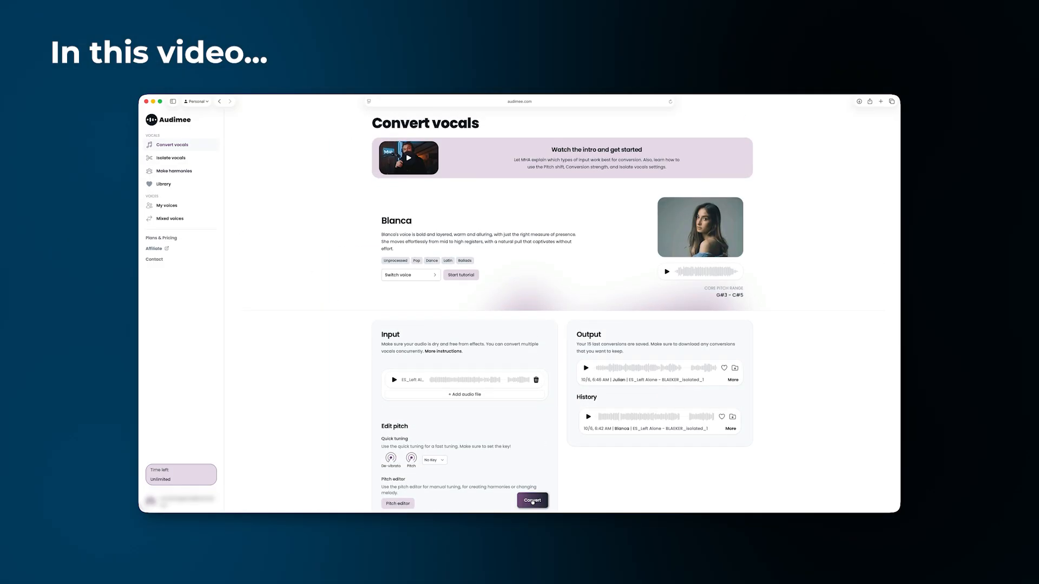
{"action": "left_click", "coordinate": [531, 500]}
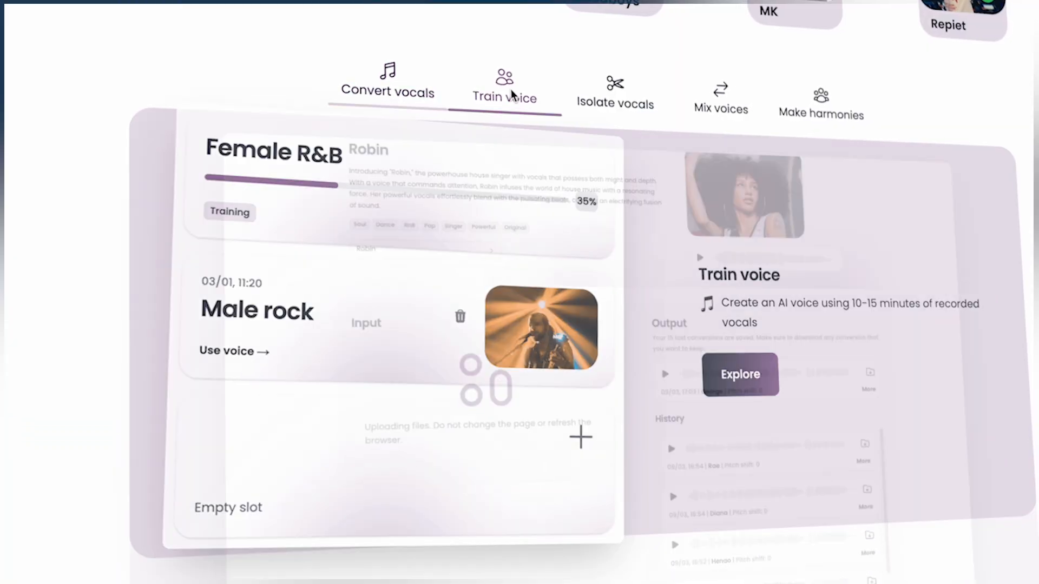
{"action": "left_click", "coordinate": [715, 100]}
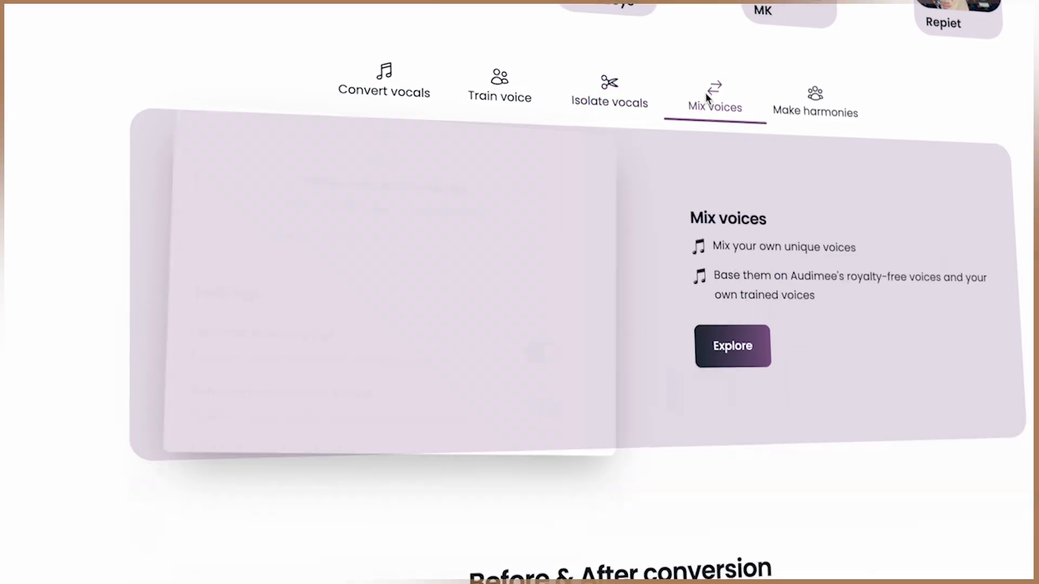
{"action": "left_click", "coordinate": [815, 100]}
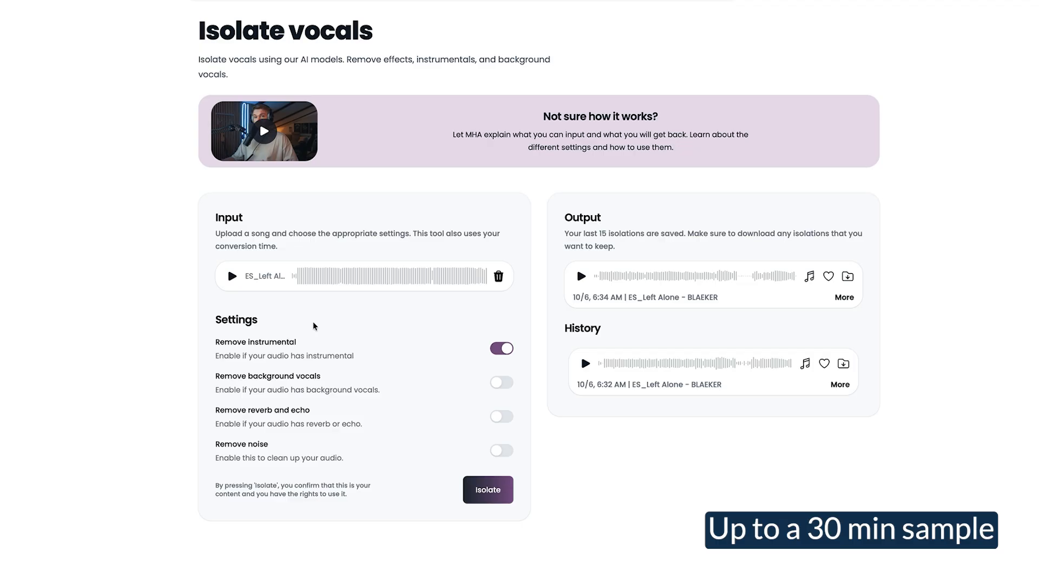
{"action": "mouse_move", "coordinate": [232, 277]}
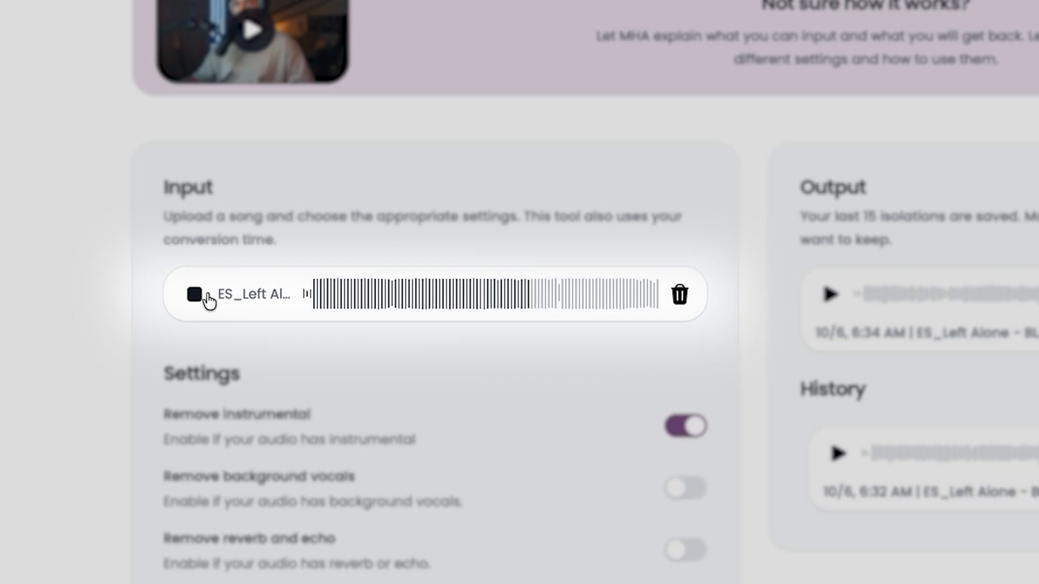
{"action": "left_click", "coordinate": [195, 295]}
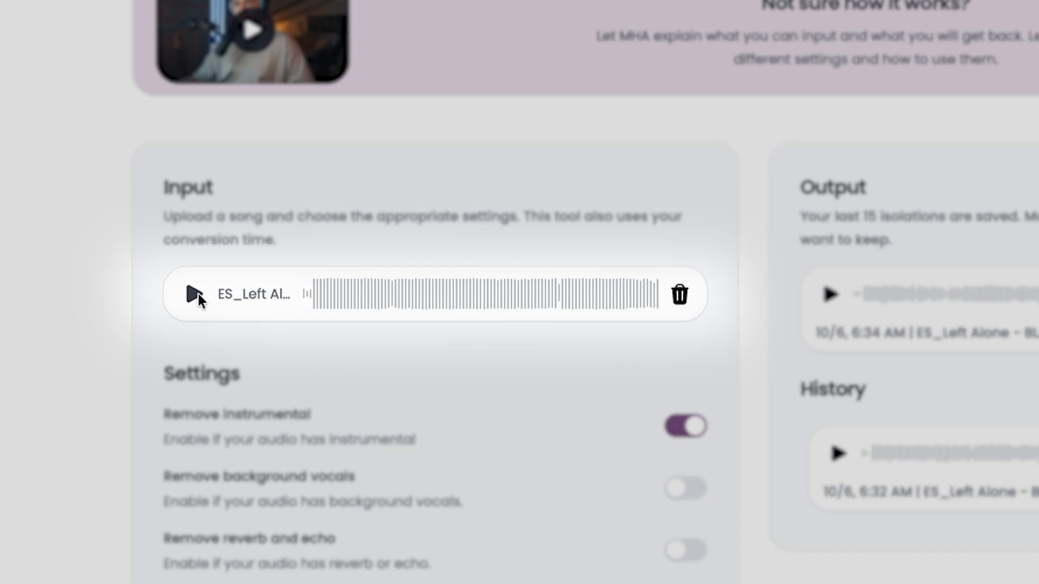
{"action": "scroll", "scroll_direction": "down", "scroll_amount": 3}
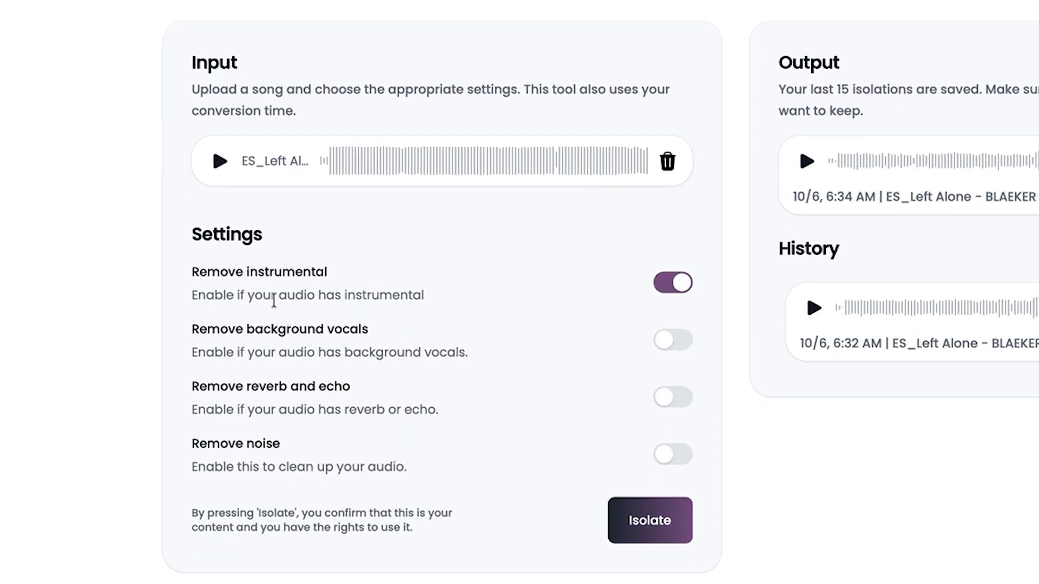
{"action": "mouse_move", "coordinate": [299, 405]}
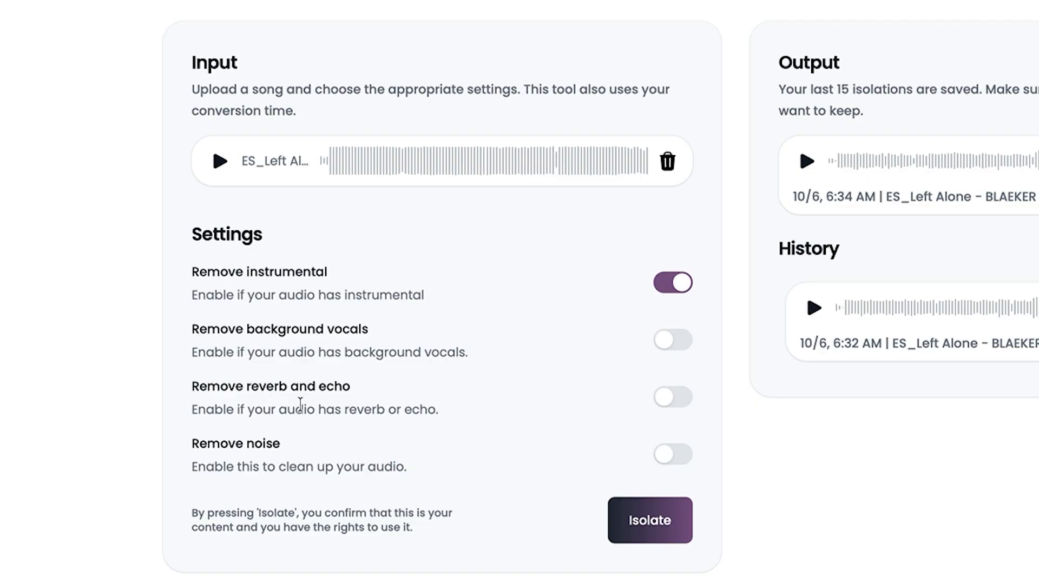
{"action": "mouse_move", "coordinate": [507, 350]}
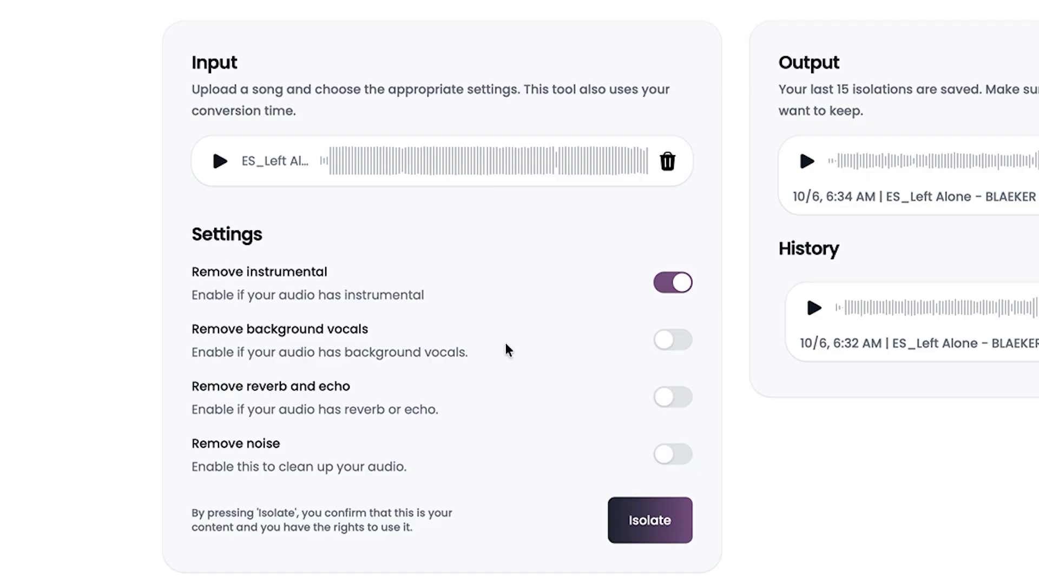
{"action": "left_click", "coordinate": [649, 520]}
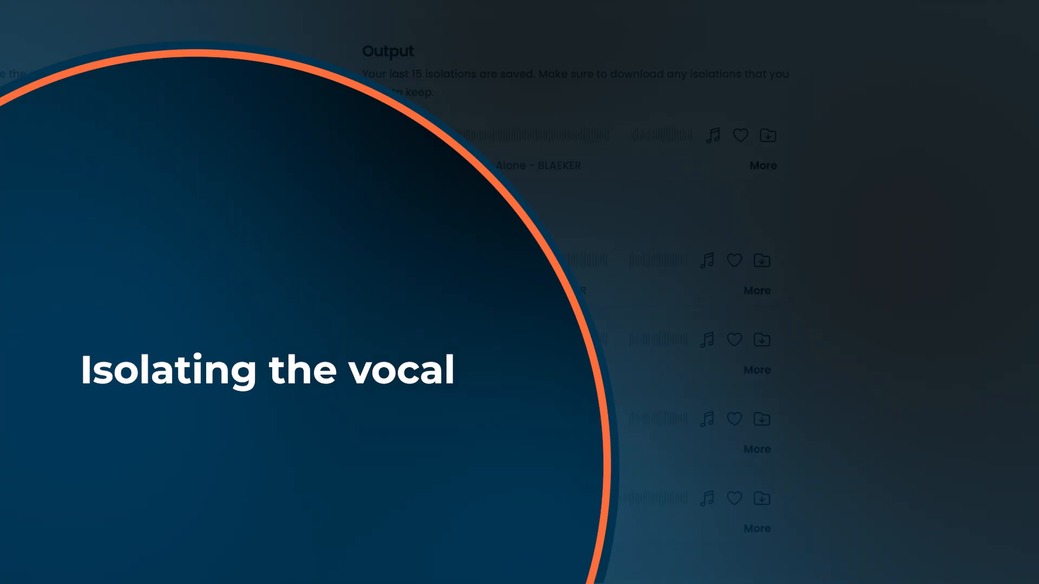
Enable background-vocal and reverb/echo removal alongside instrumental removal, then run Isolate
{"action": "left_click", "coordinate": [673, 285]}
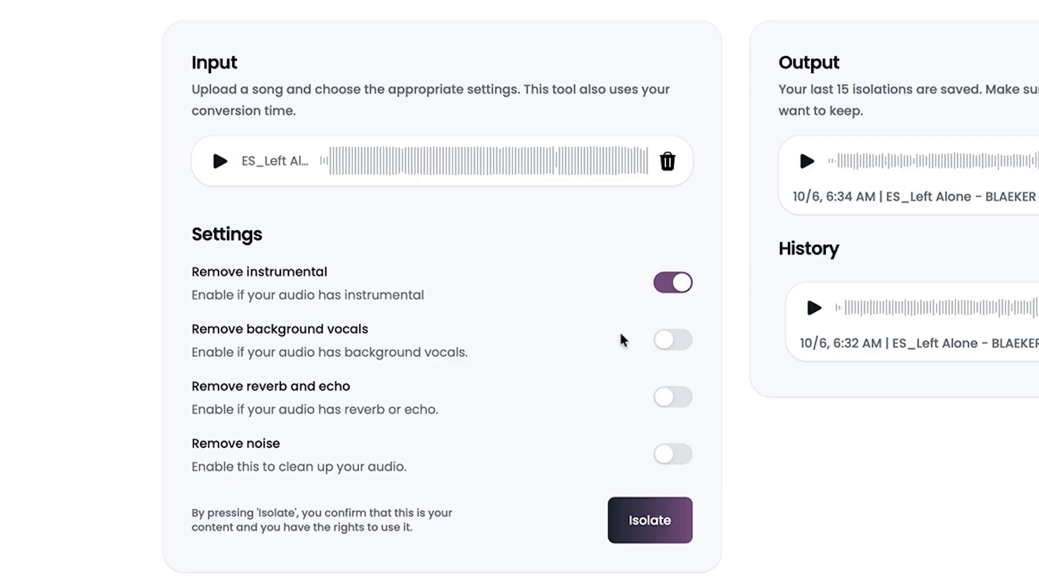
{"action": "left_click", "coordinate": [673, 340]}
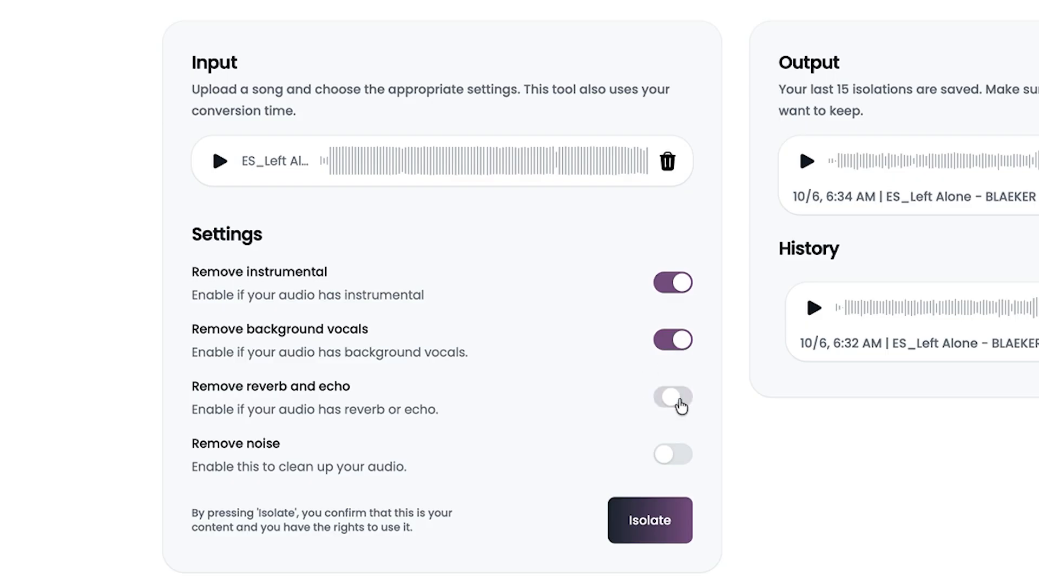
{"action": "left_click", "coordinate": [673, 397]}
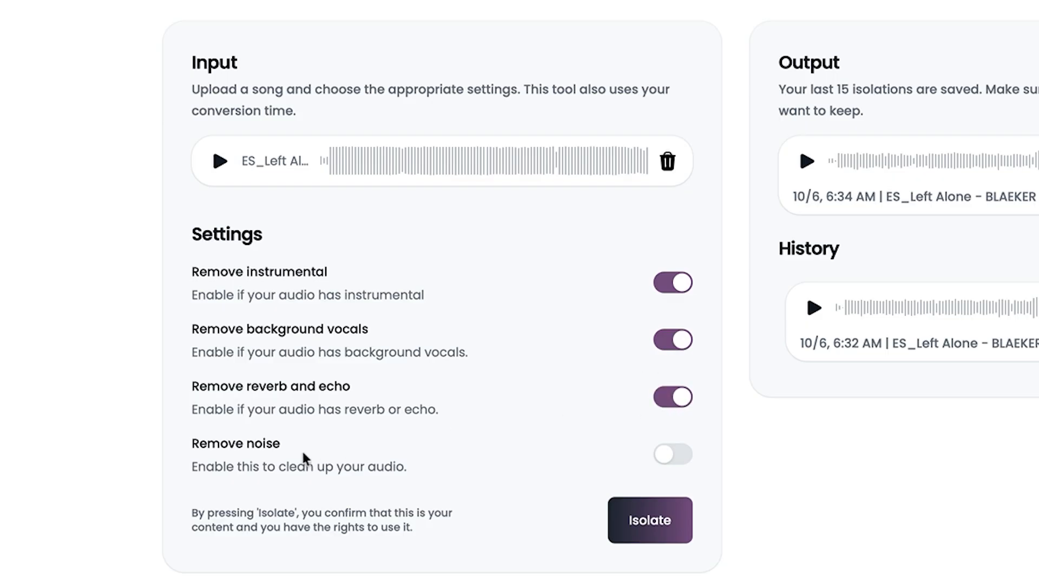
{"action": "mouse_move", "coordinate": [278, 448]}
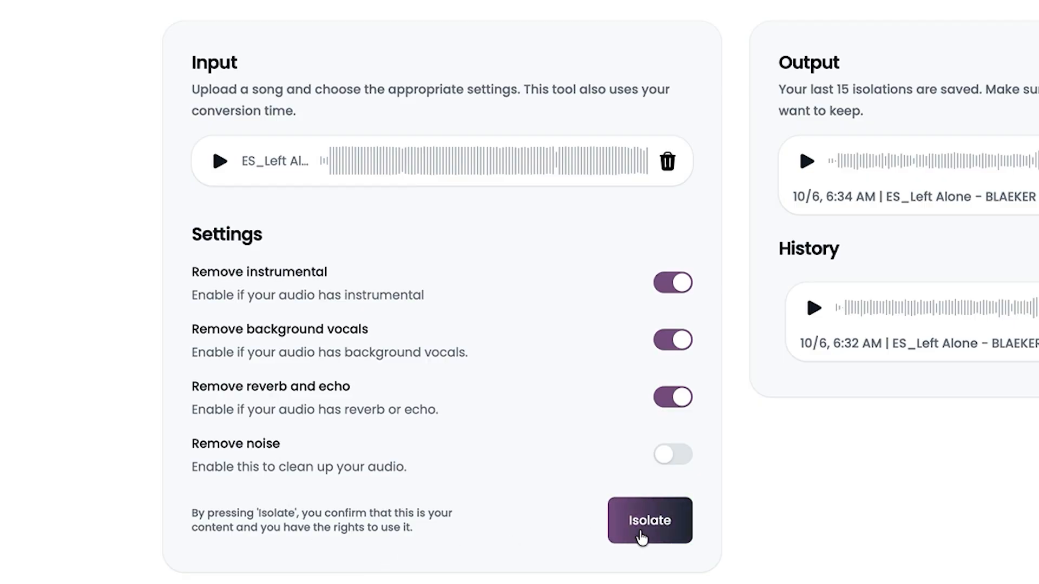
{"action": "left_click", "coordinate": [648, 521]}
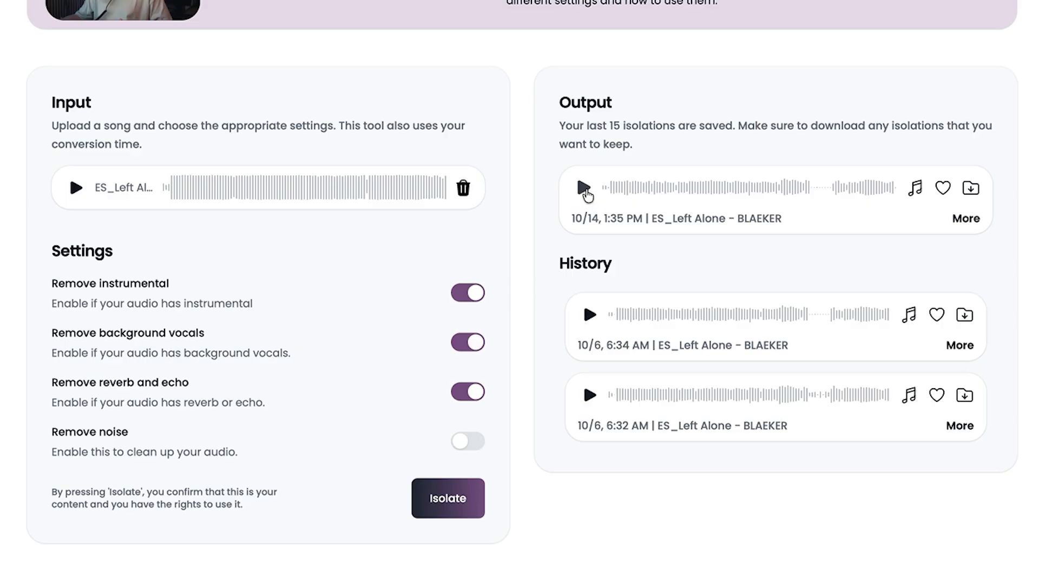
Play and stop each new isolated vocal take of ES_Left Alone - BLAEKER in Output
{"action": "left_click", "coordinate": [585, 188]}
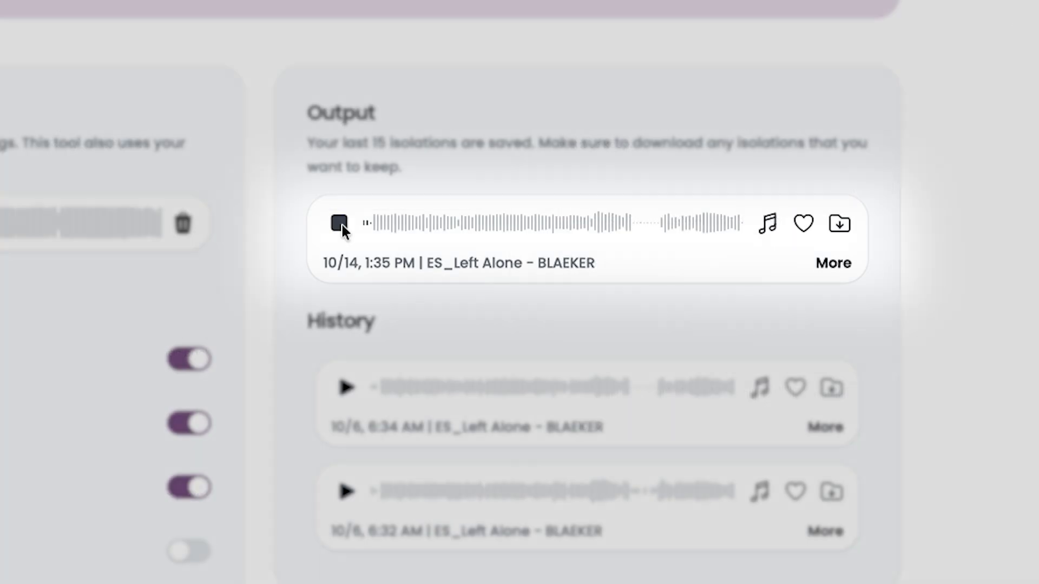
{"action": "left_click", "coordinate": [340, 224]}
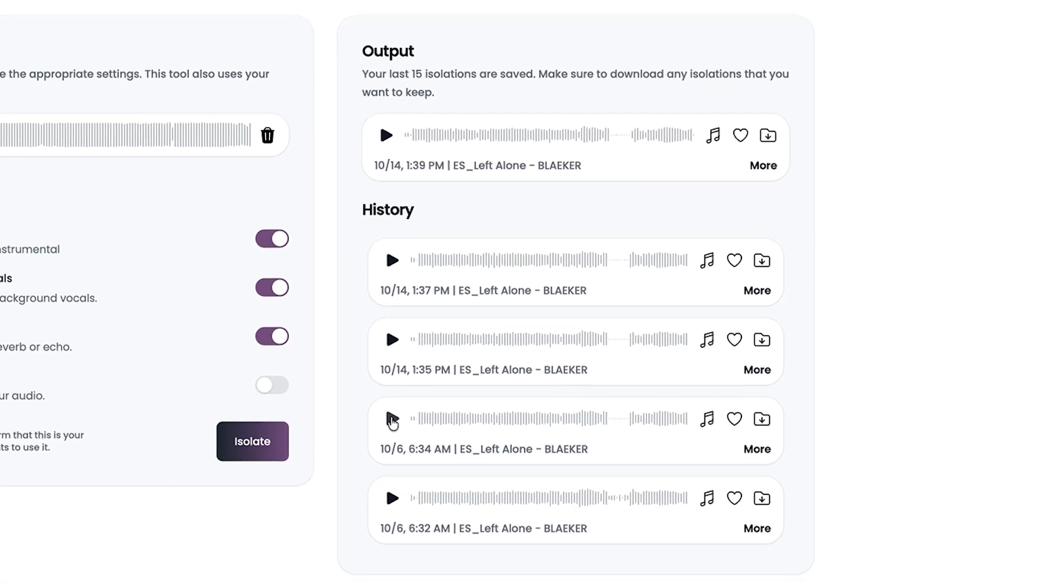
{"action": "mouse_move", "coordinate": [372, 233]}
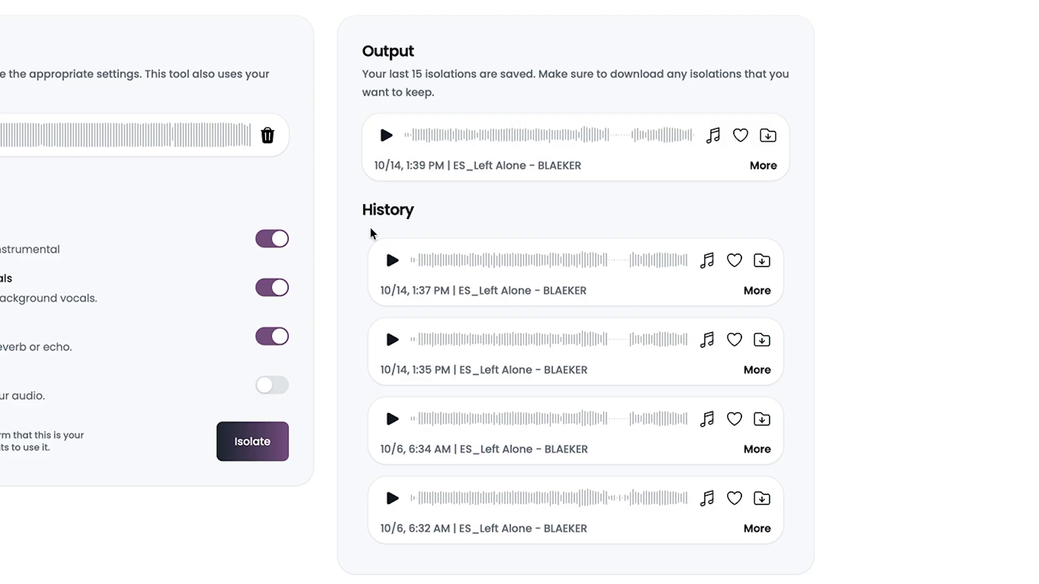
{"action": "mouse_move", "coordinate": [469, 130]}
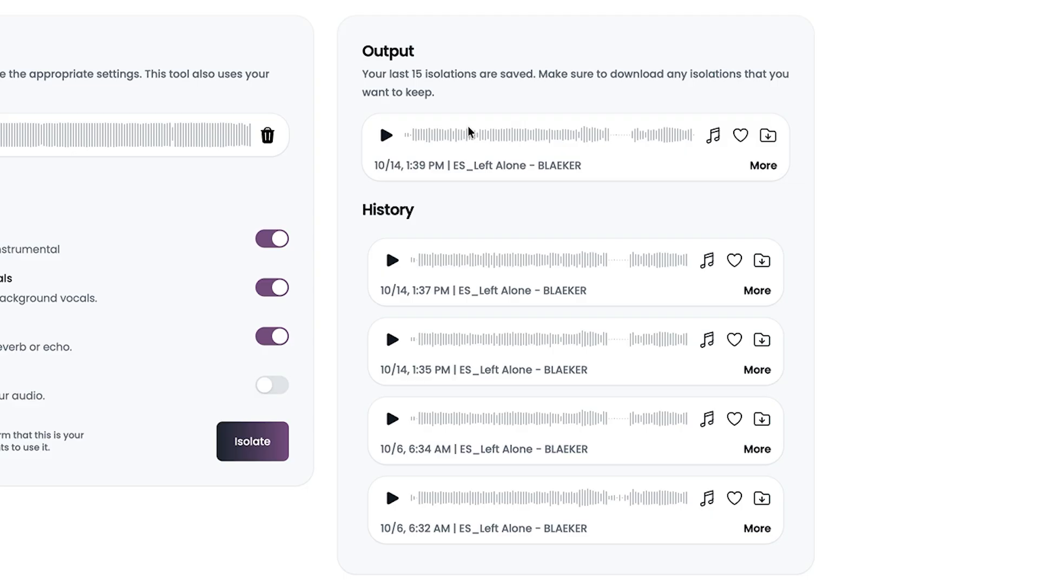
{"action": "left_click", "coordinate": [387, 135]}
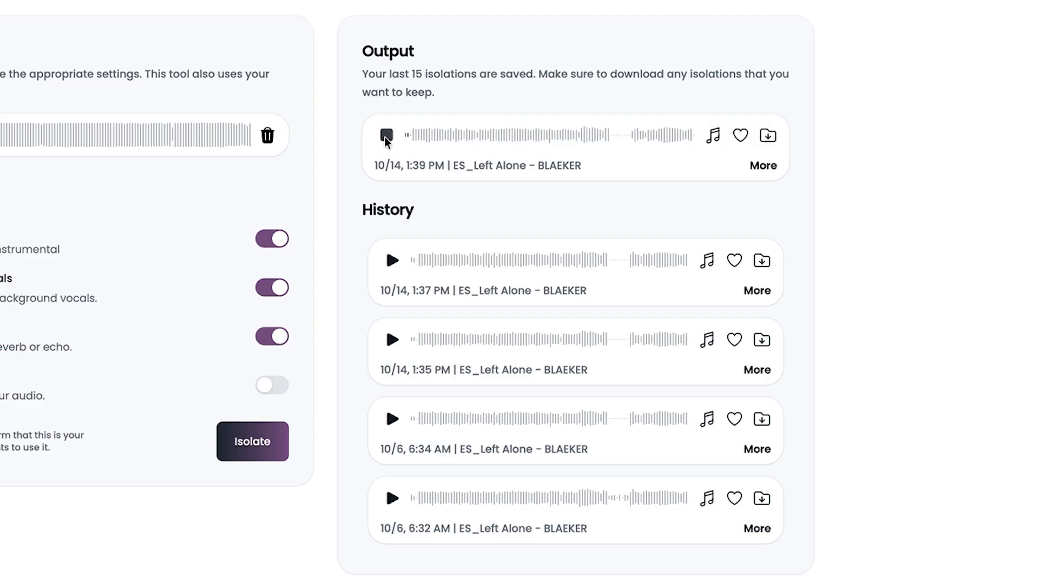
{"action": "left_click", "coordinate": [390, 135]}
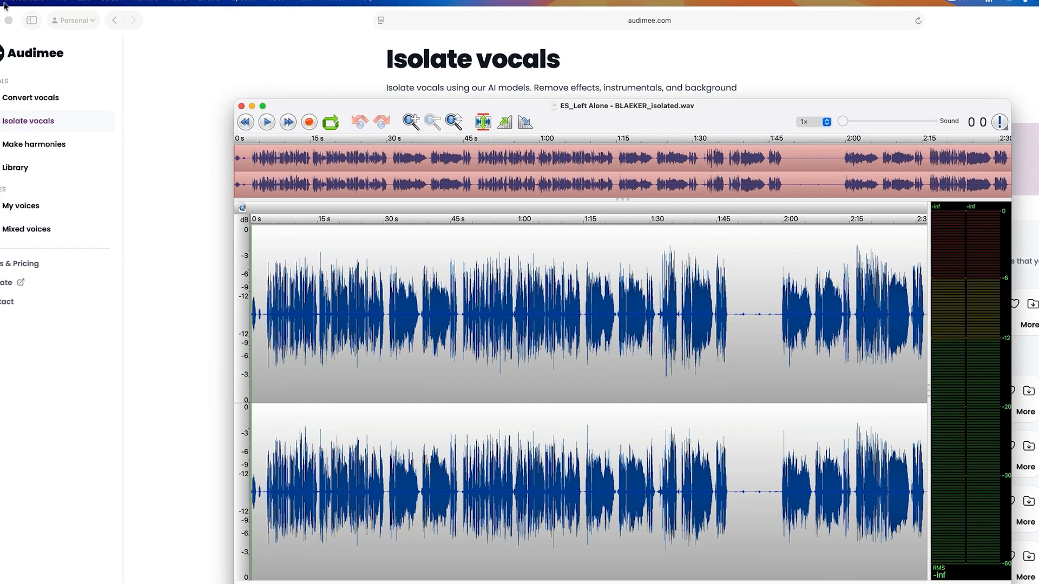
Zoom into the vocal's opening and audition it in TwistedWave up to about 37 seconds
{"action": "left_click", "coordinate": [88, 7]}
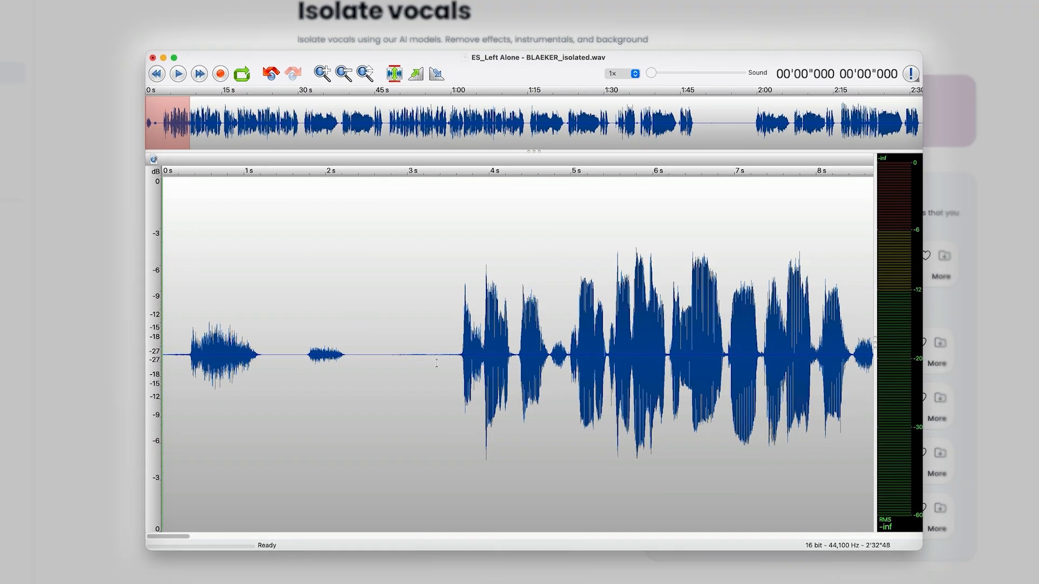
{"action": "left_click_drag", "start_coordinate": [169, 352], "coordinate": [439, 352]}
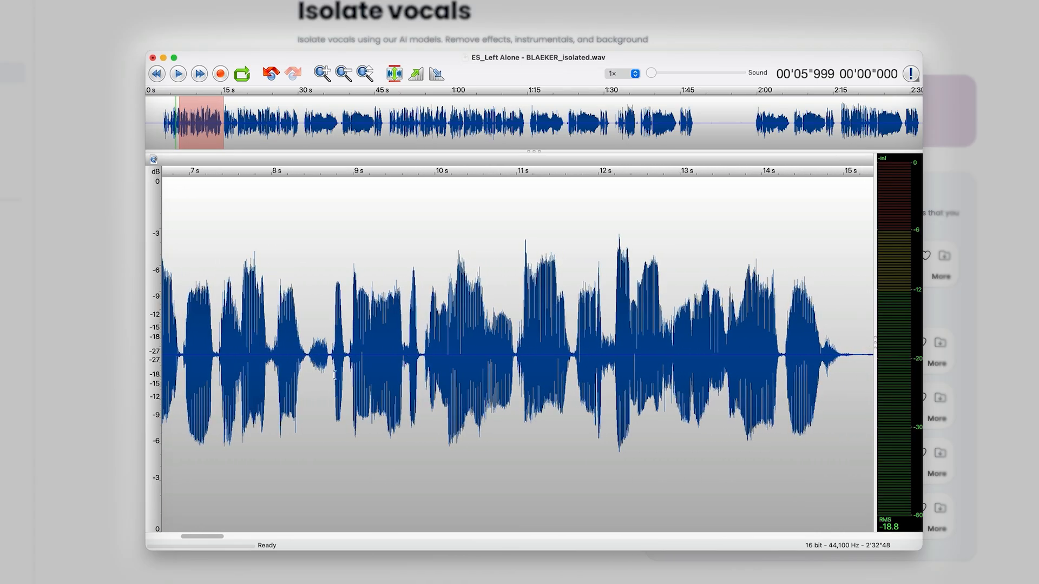
{"action": "left_click", "coordinate": [177, 73]}
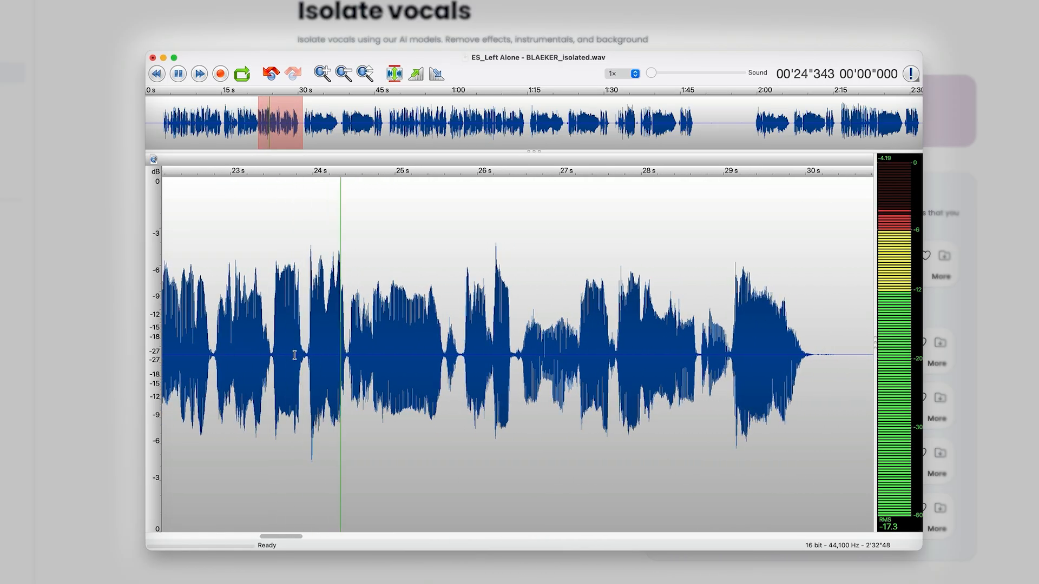
{"action": "left_click", "coordinate": [178, 73]}
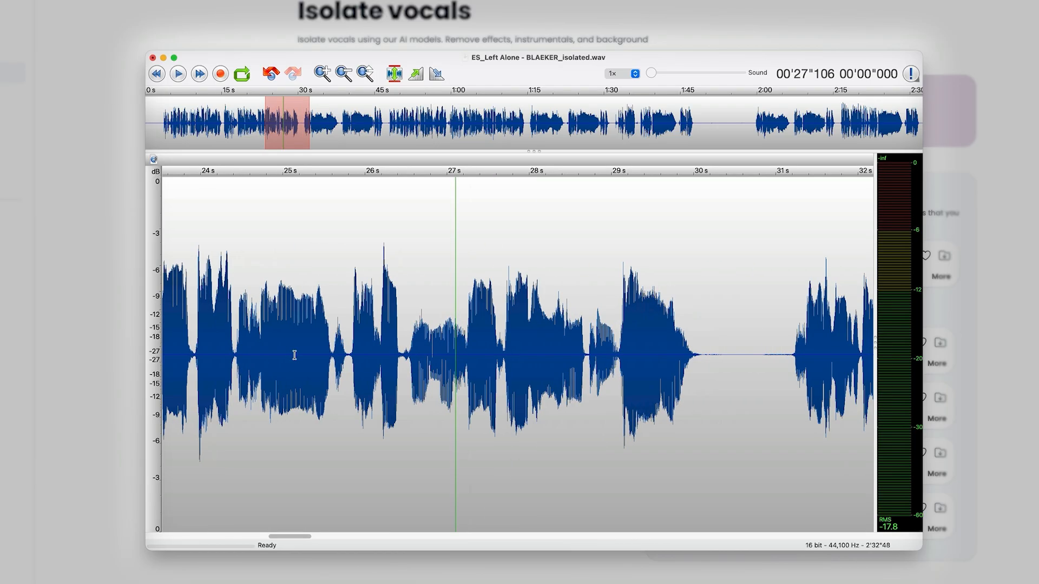
{"action": "left_click", "coordinate": [177, 74]}
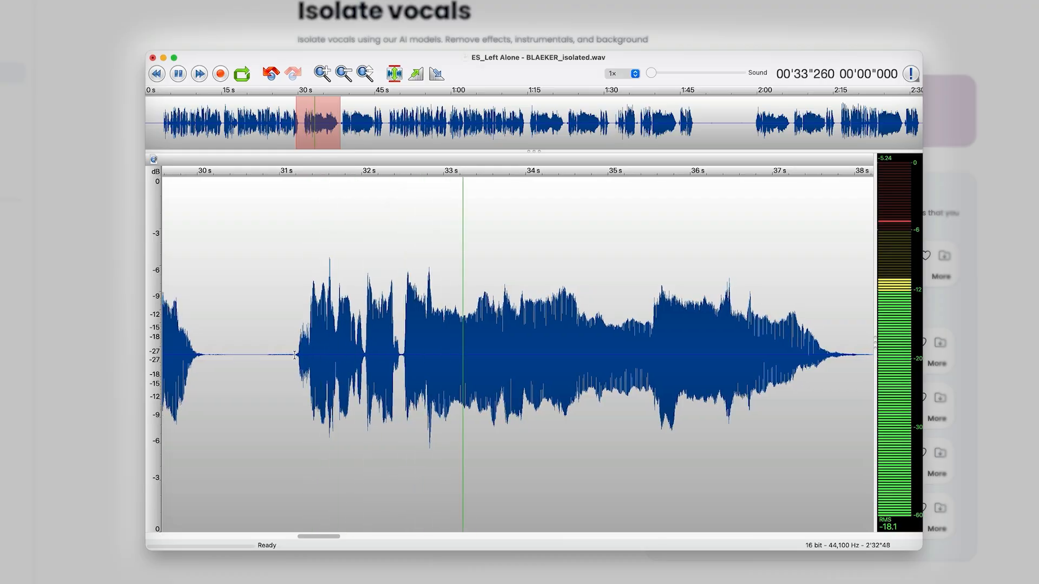
{"action": "left_click", "coordinate": [177, 74]}
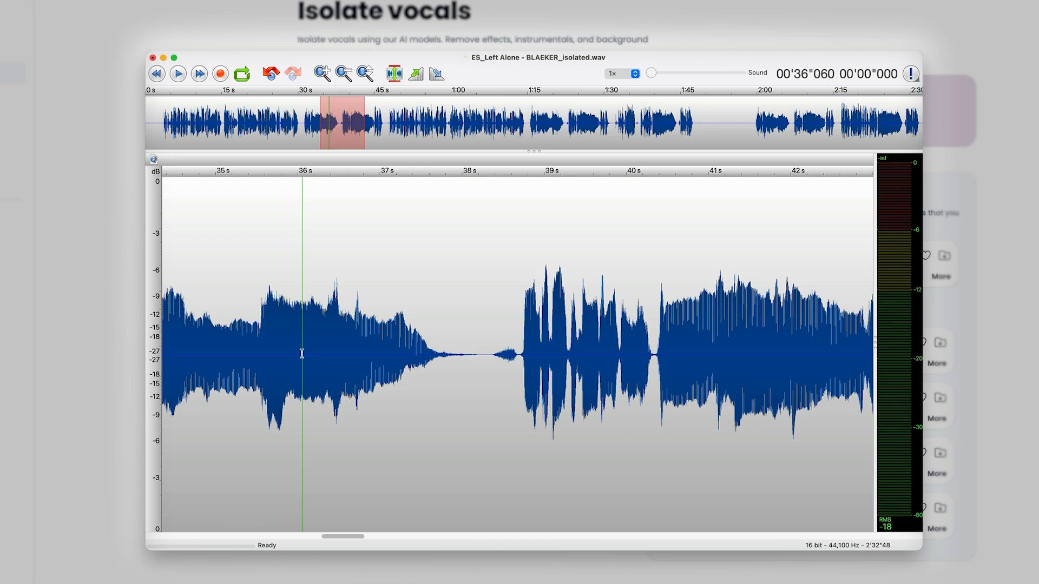
{"action": "left_click", "coordinate": [178, 73]}
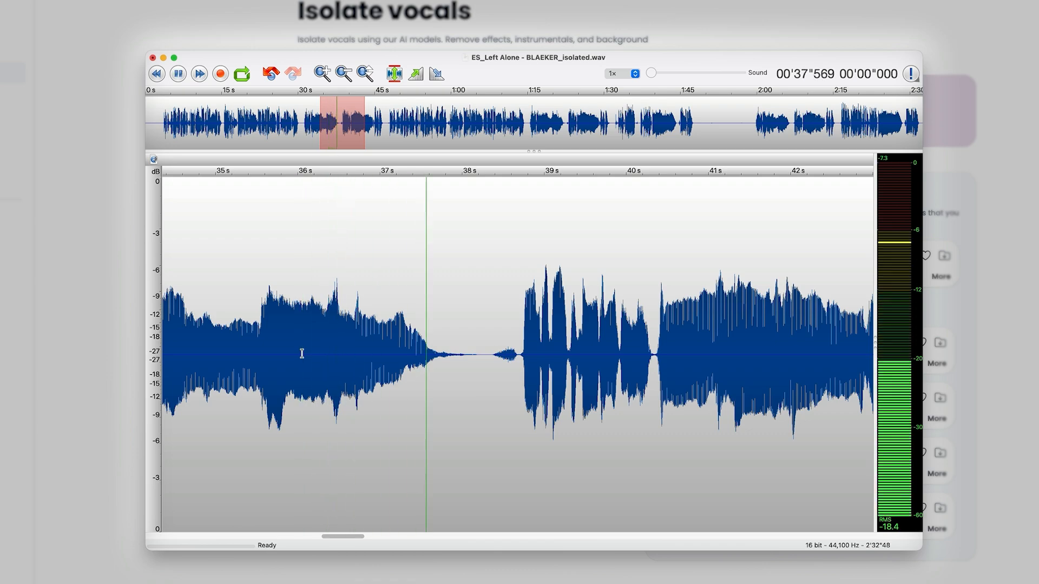
{"action": "left_click", "coordinate": [177, 73]}
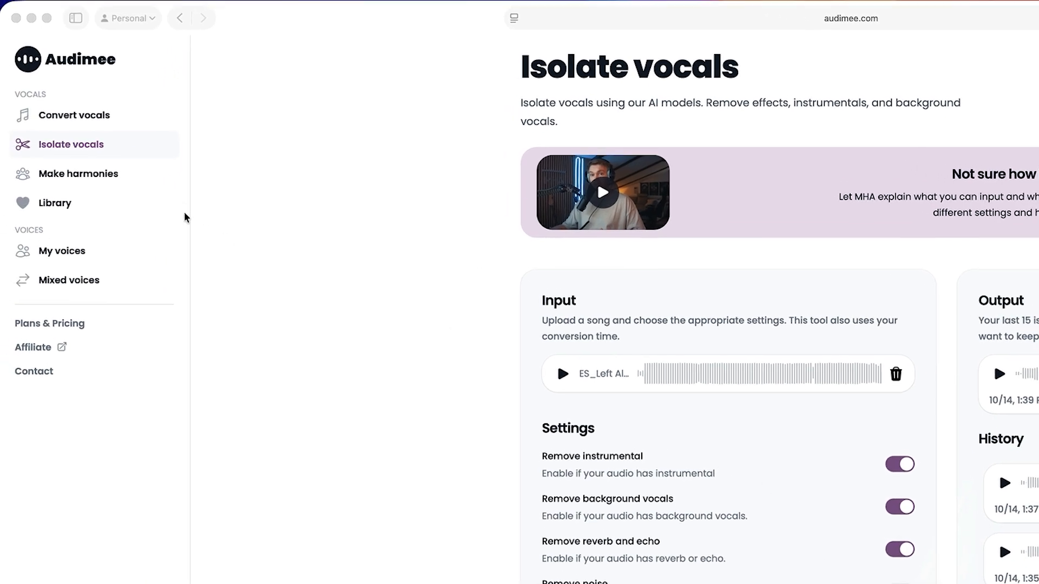
{"action": "mouse_move", "coordinate": [74, 116]}
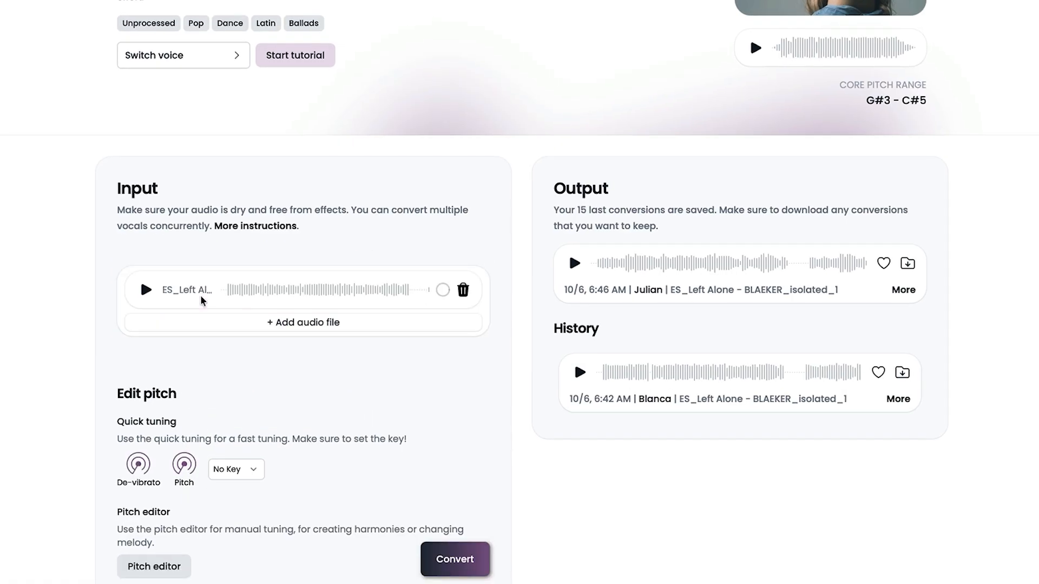
{"action": "left_click", "coordinate": [145, 290]}
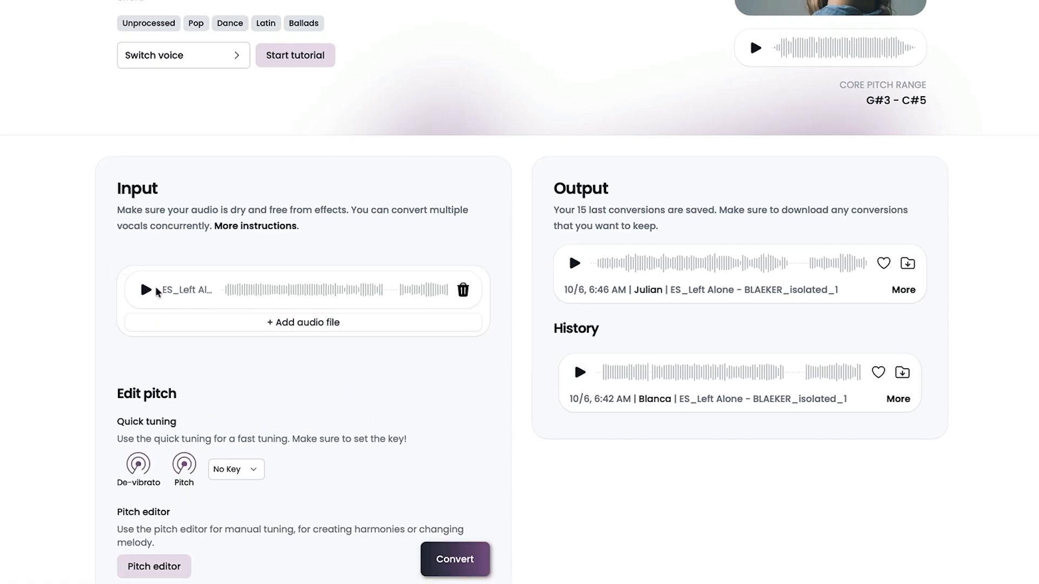
{"action": "left_click", "coordinate": [145, 291]}
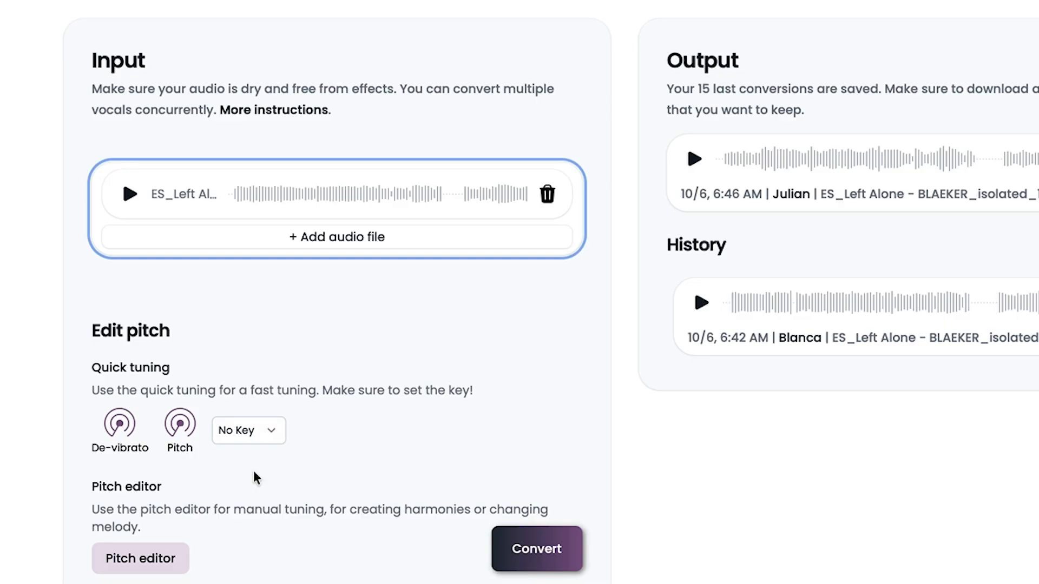
{"action": "mouse_move", "coordinate": [277, 323]}
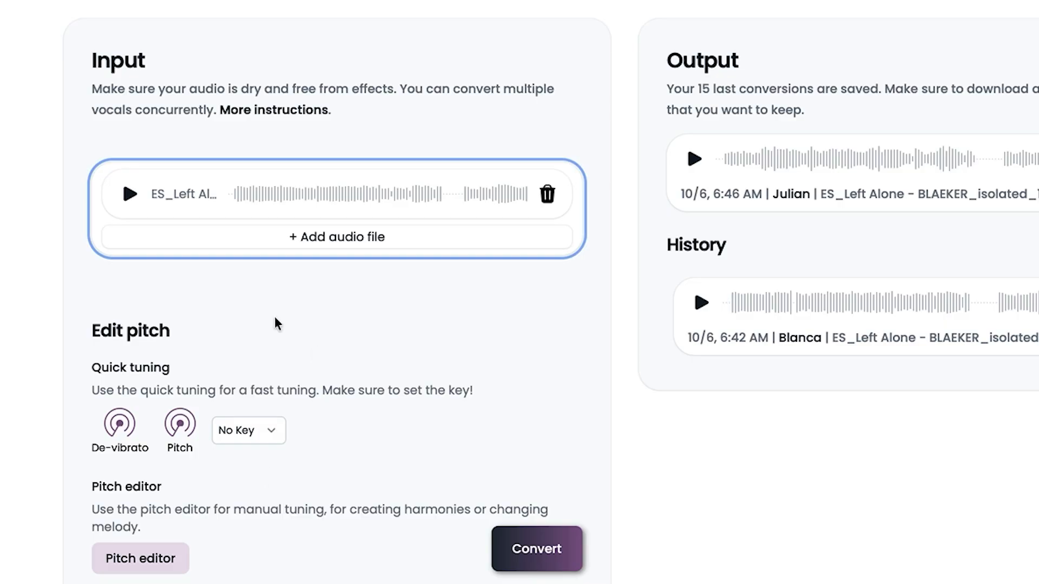
{"action": "mouse_move", "coordinate": [232, 463]}
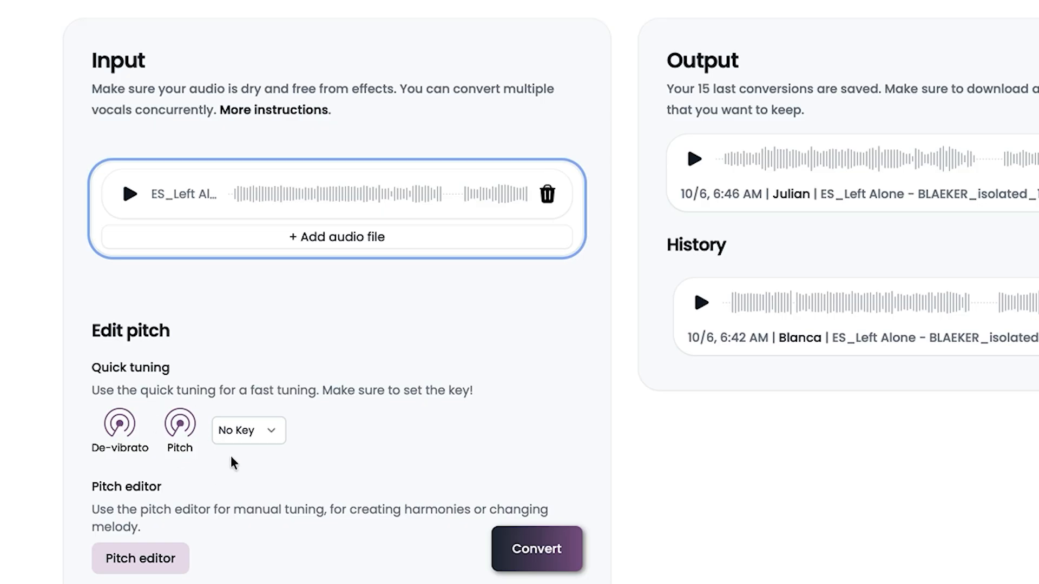
{"action": "scroll", "scroll_direction": "down", "scroll_amount": 3}
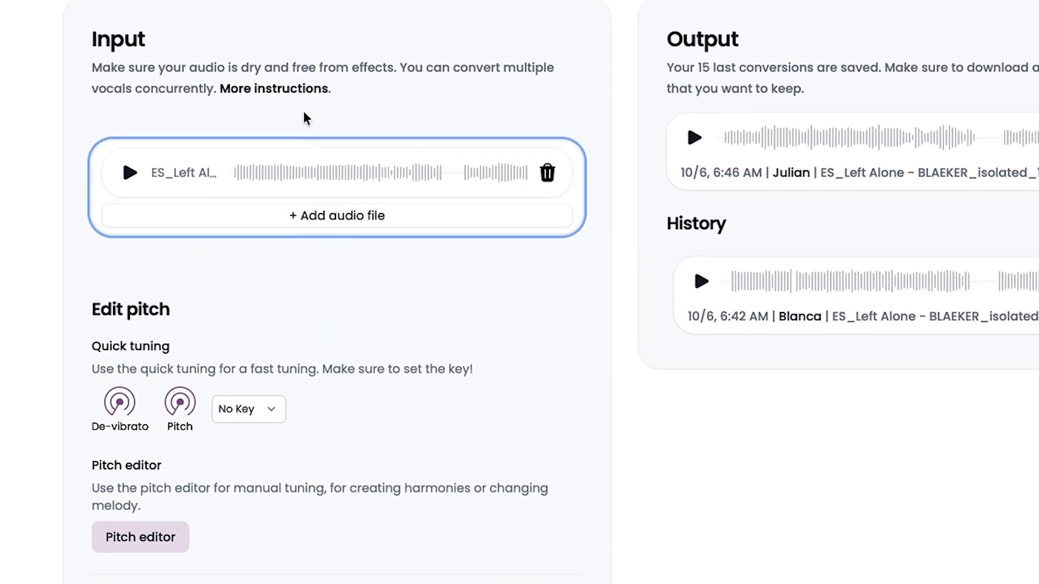
{"action": "scroll", "scroll_direction": "down", "scroll_amount": 3}
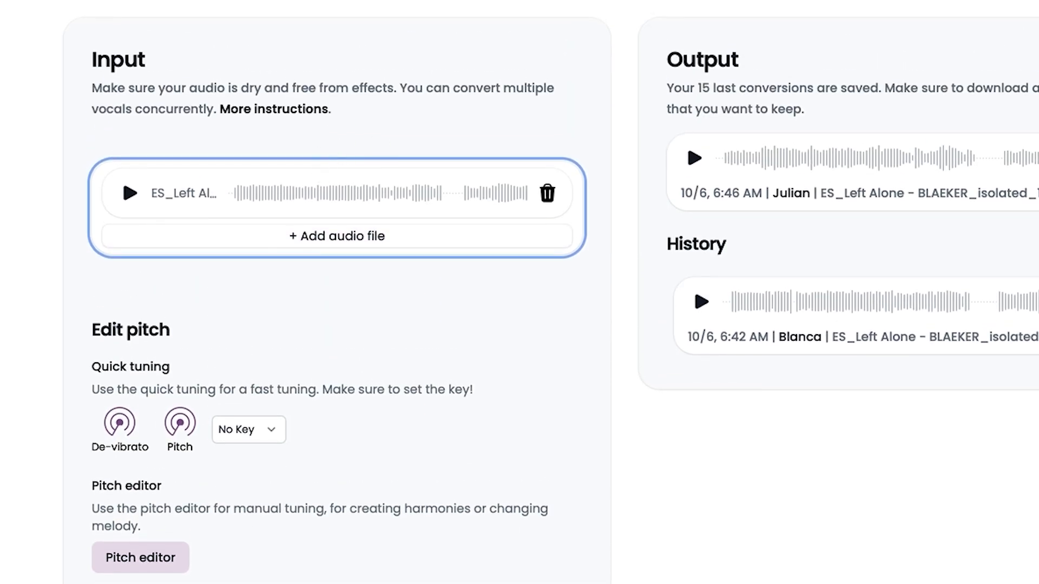
Open the Make harmonies page from Audimee's sidebar
{"action": "left_click", "coordinate": [80, 176]}
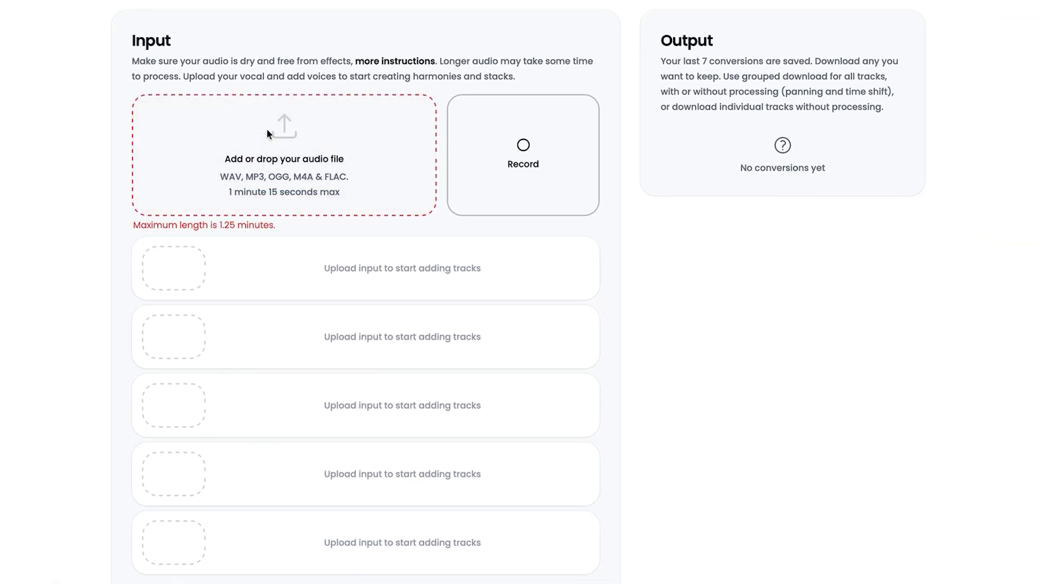
{"action": "mouse_move", "coordinate": [267, 225]}
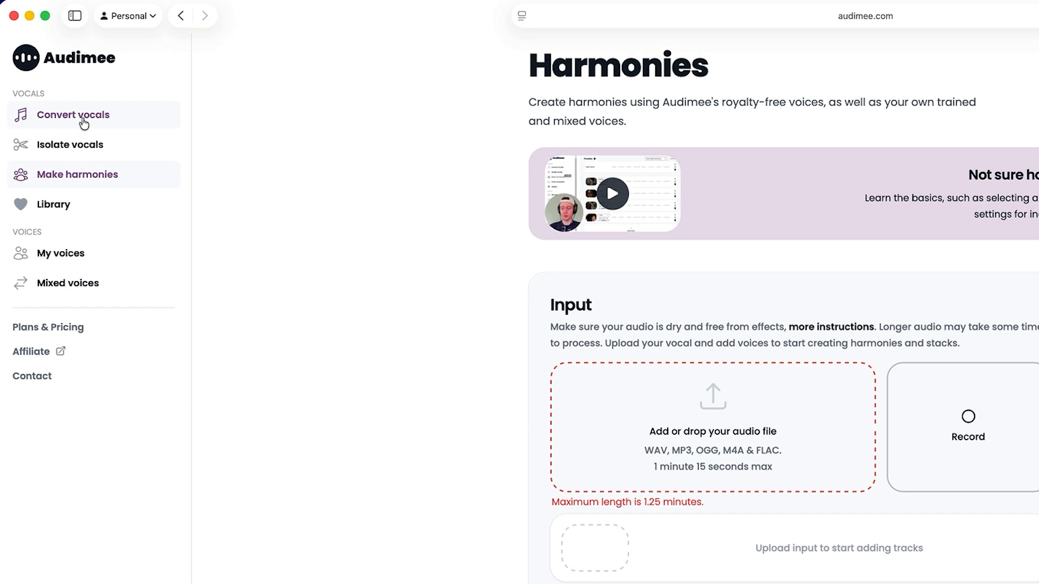
Return to Convert vocals and scroll to the pitch, strength and isolation settings
{"action": "left_click", "coordinate": [73, 115]}
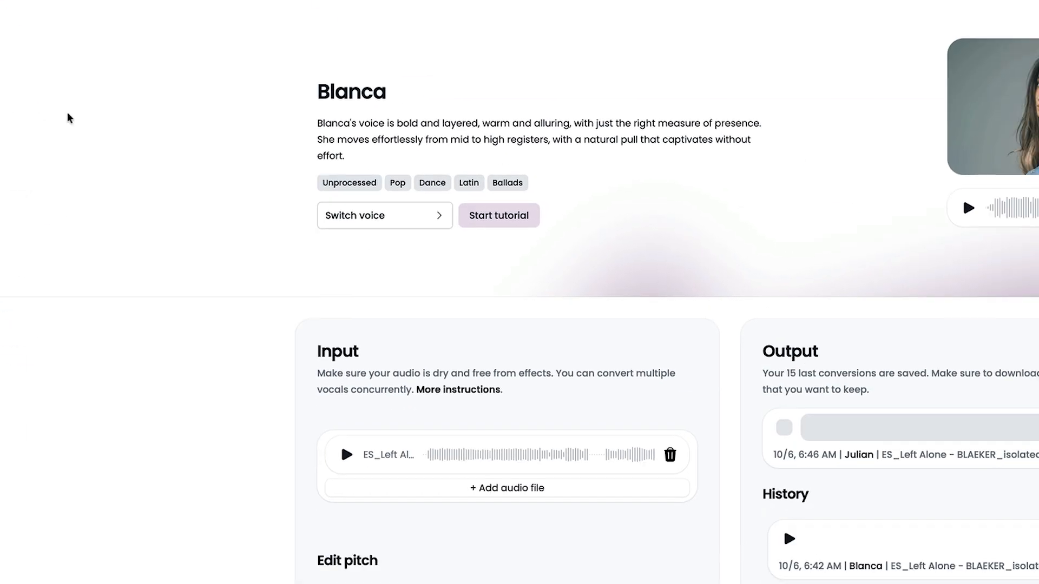
{"action": "scroll", "scroll_direction": "down", "scroll_amount": 3}
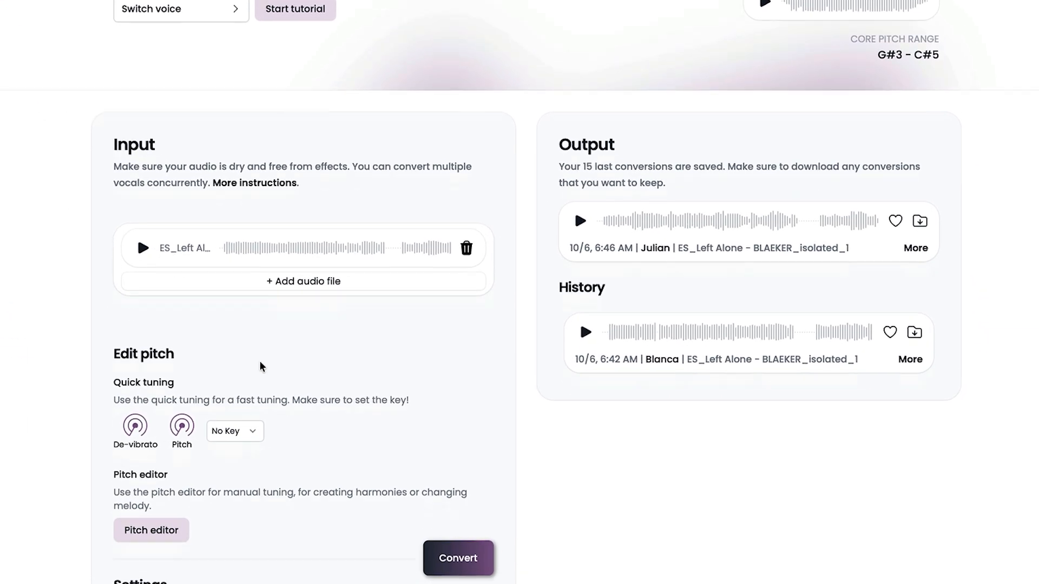
{"action": "scroll", "scroll_direction": "down", "scroll_amount": 3}
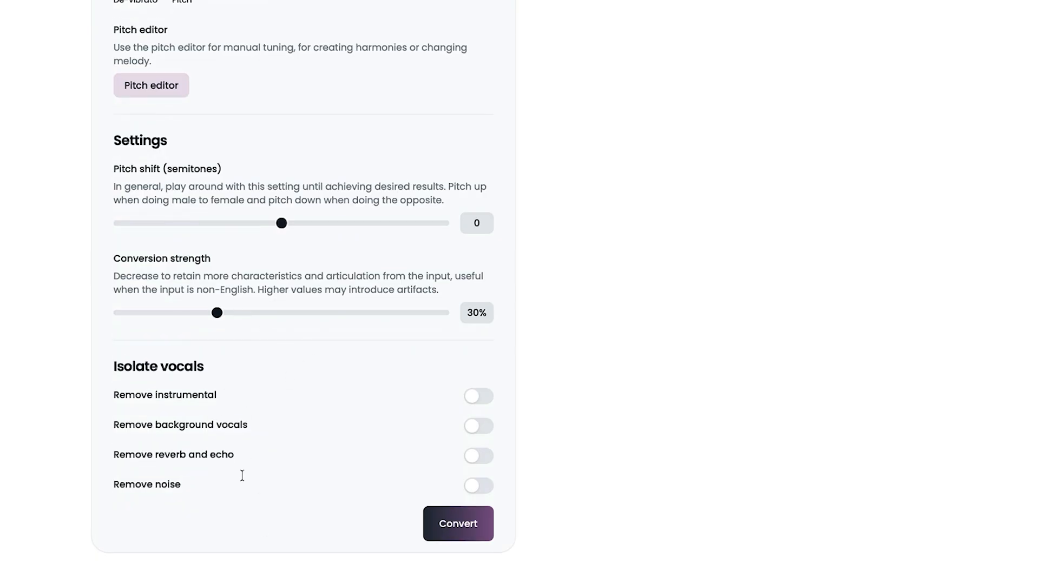
{"action": "mouse_move", "coordinate": [189, 392]}
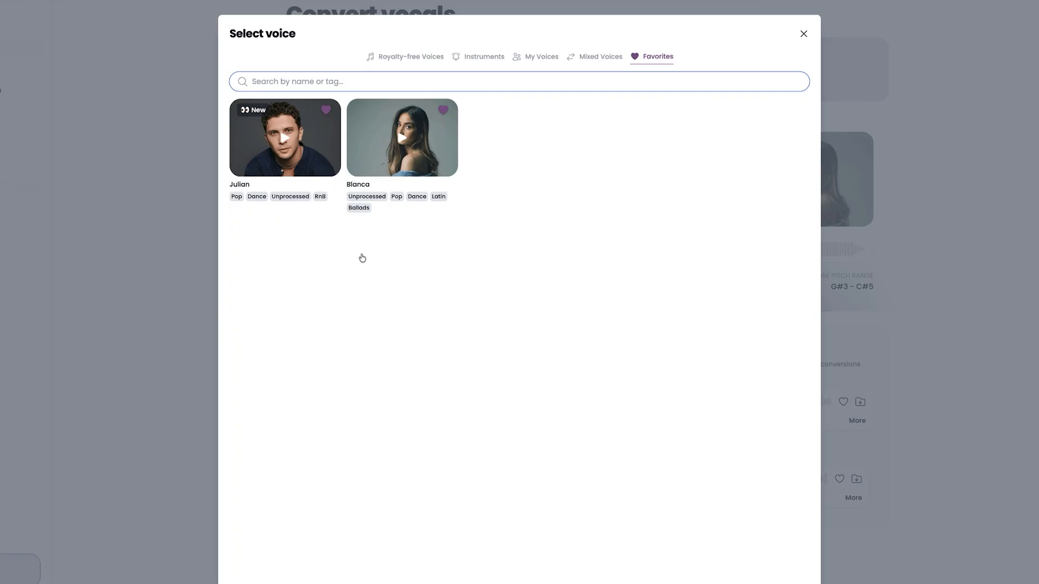
Pick Blanca from the favourite voices (Julian, Blanca) as the conversion voice
{"action": "left_click", "coordinate": [517, 81]}
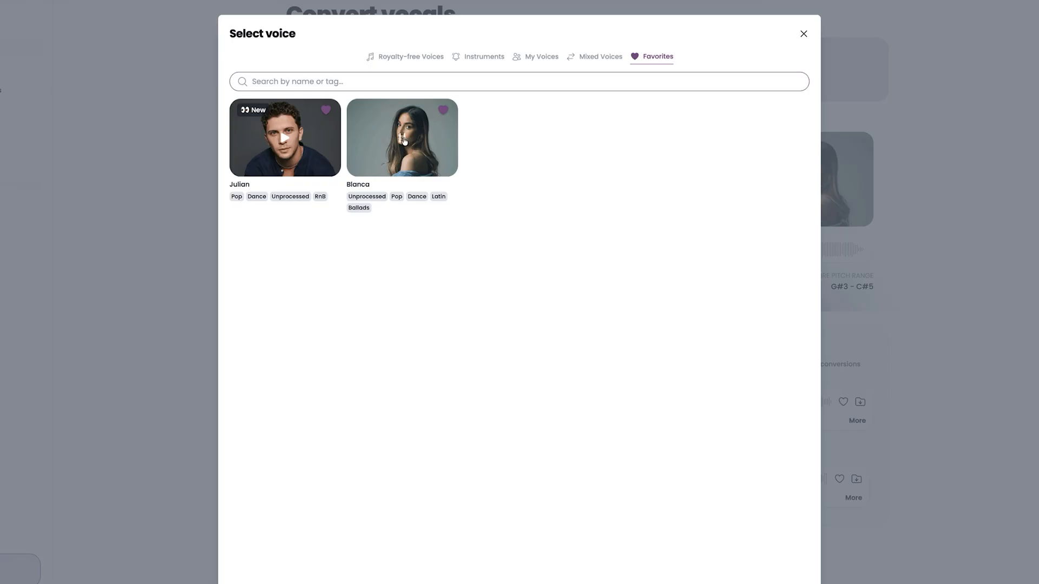
{"action": "left_click", "coordinate": [401, 137]}
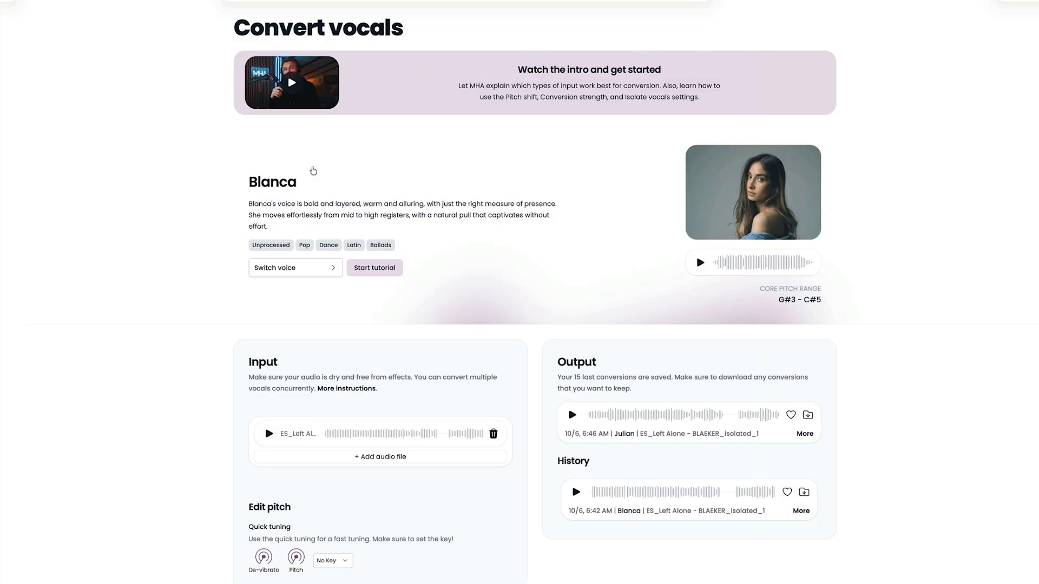
{"action": "mouse_move", "coordinate": [609, 286]}
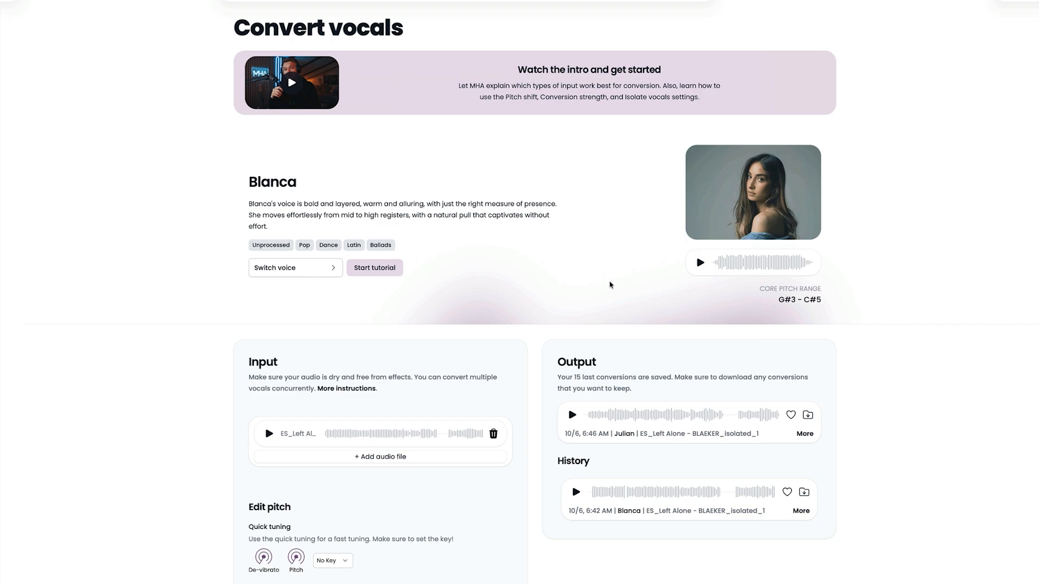
{"action": "mouse_move", "coordinate": [484, 307]}
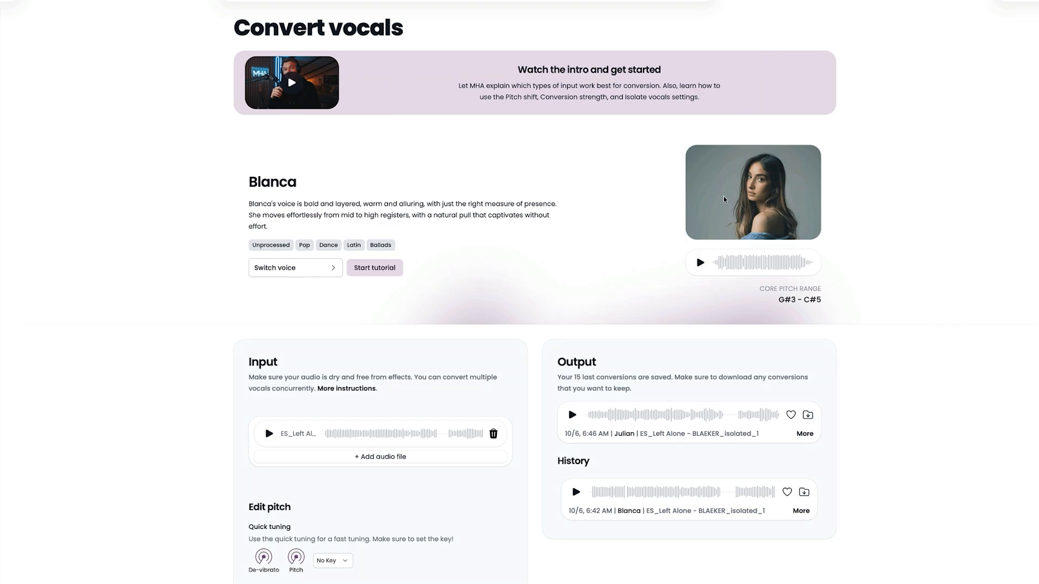
{"action": "scroll", "scroll_direction": "down", "scroll_amount": 3}
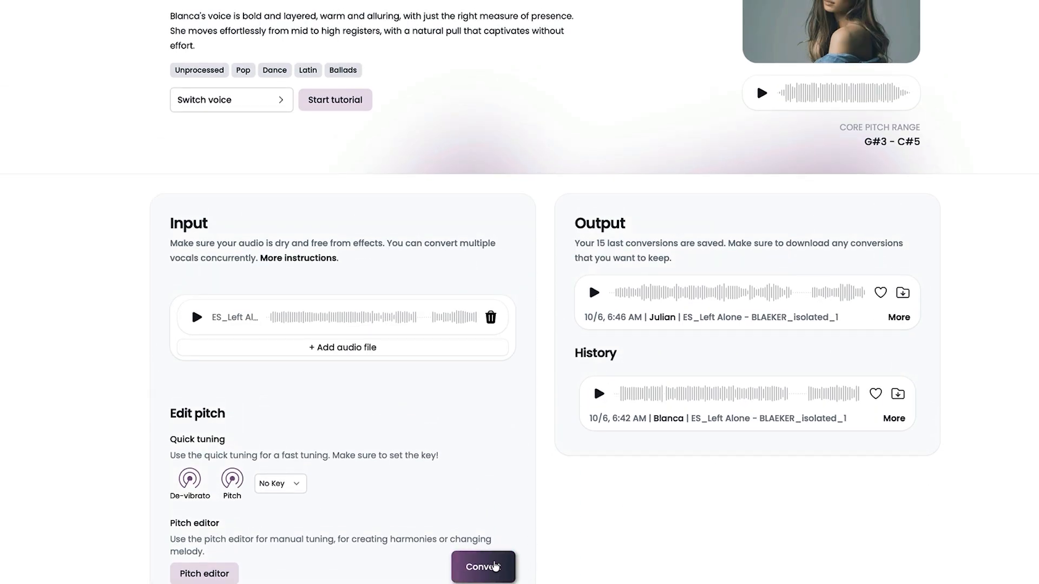
{"action": "scroll", "scroll_direction": "down", "scroll_amount": 3}
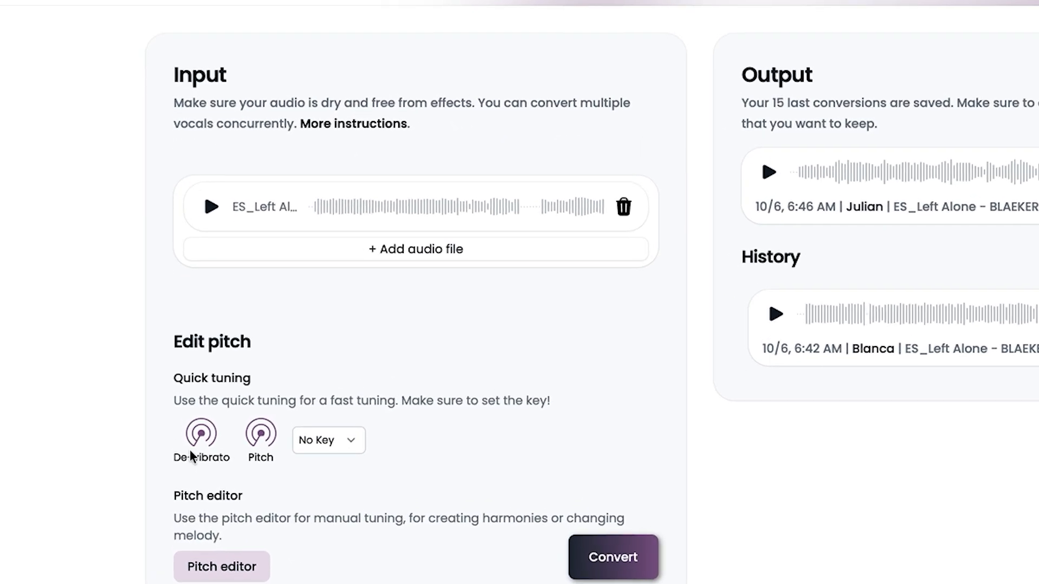
{"action": "mouse_move", "coordinate": [217, 466]}
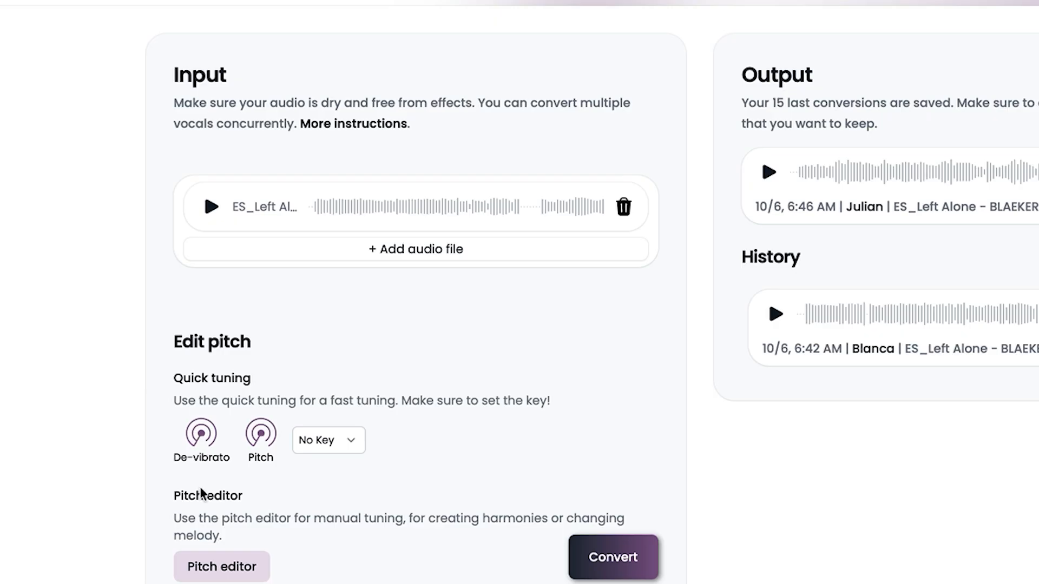
{"action": "mouse_move", "coordinate": [203, 469]}
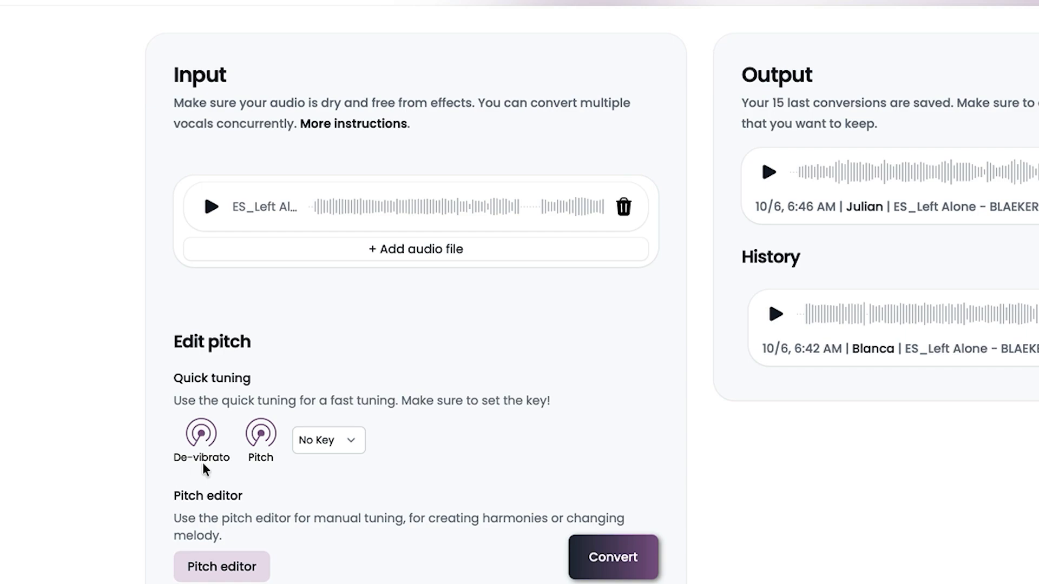
{"action": "scroll", "scroll_direction": "down", "scroll_amount": 3}
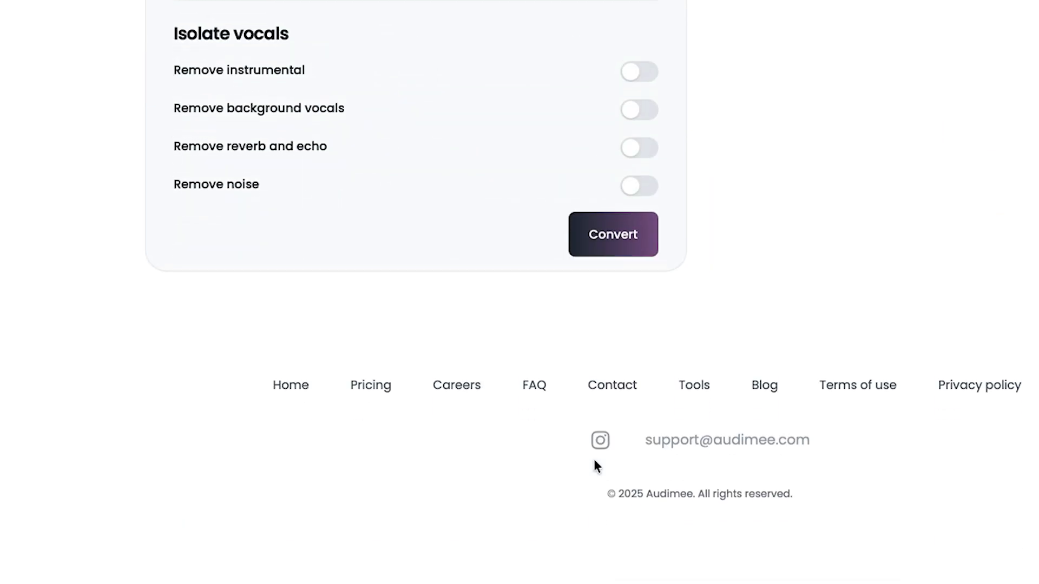
{"action": "scroll", "scroll_direction": "down", "scroll_amount": 3}
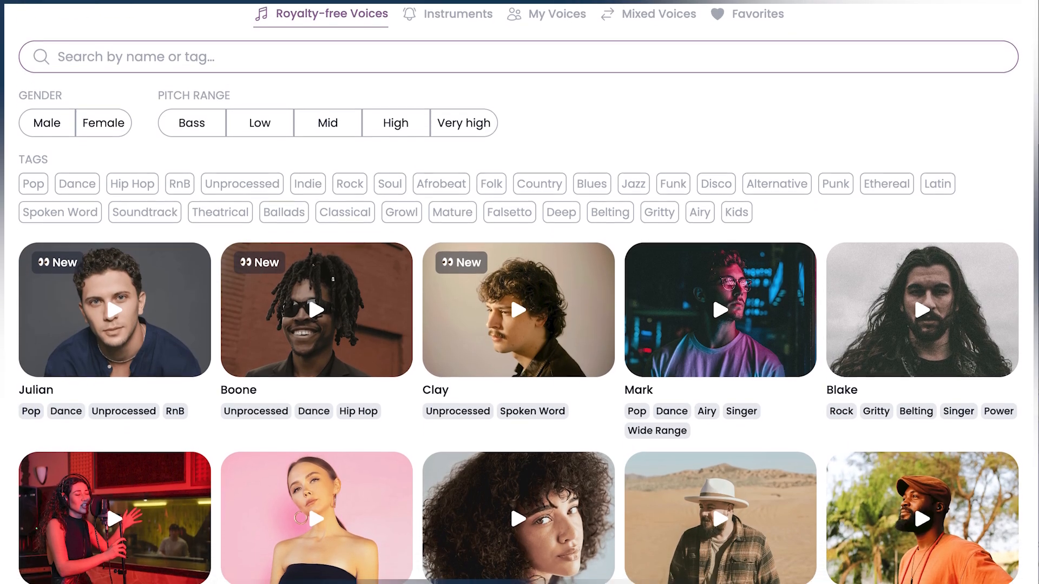
{"action": "scroll", "scroll_direction": "down", "scroll_amount": 3}
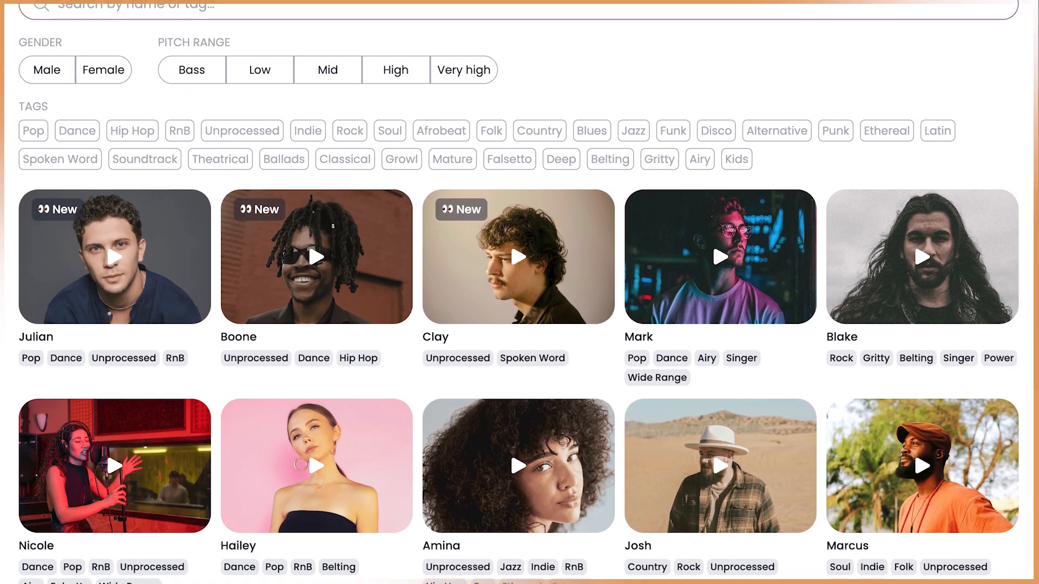
{"action": "scroll", "scroll_direction": "down", "scroll_amount": 3}
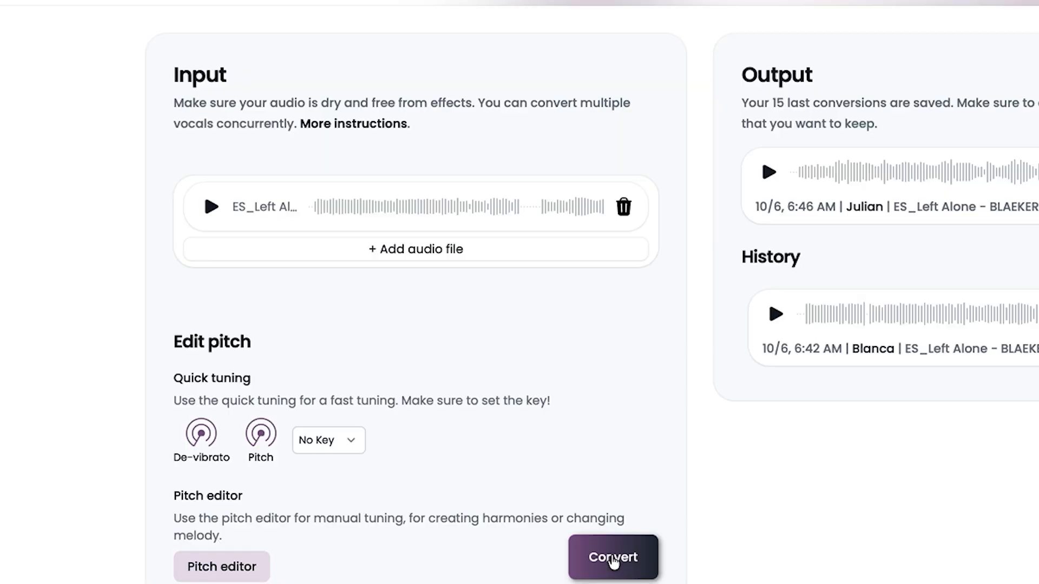
Run Convert to create a new Blanca take of the isolated vocal
{"action": "left_click", "coordinate": [611, 557]}
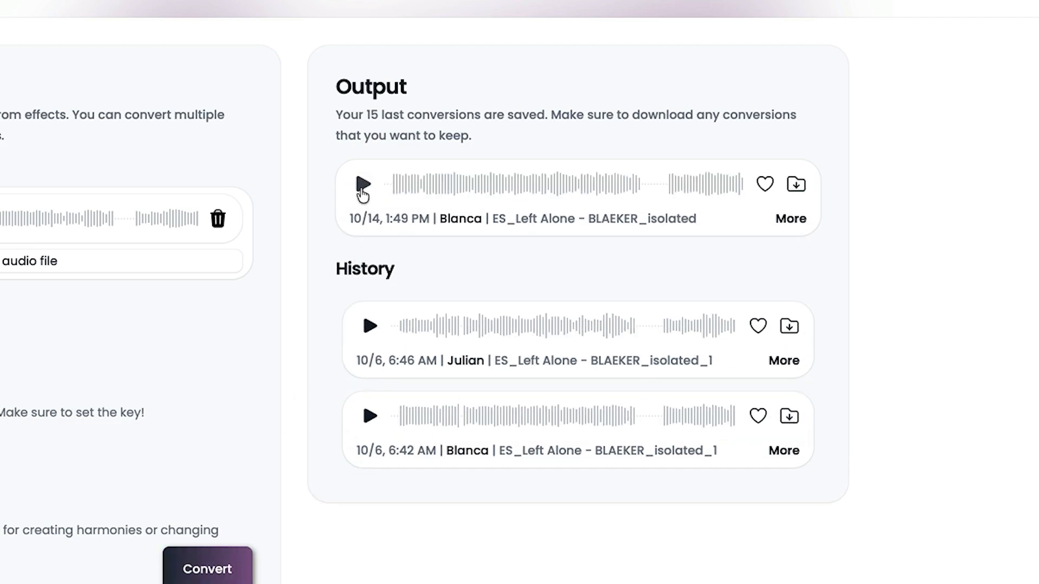
{"action": "left_click", "coordinate": [362, 184]}
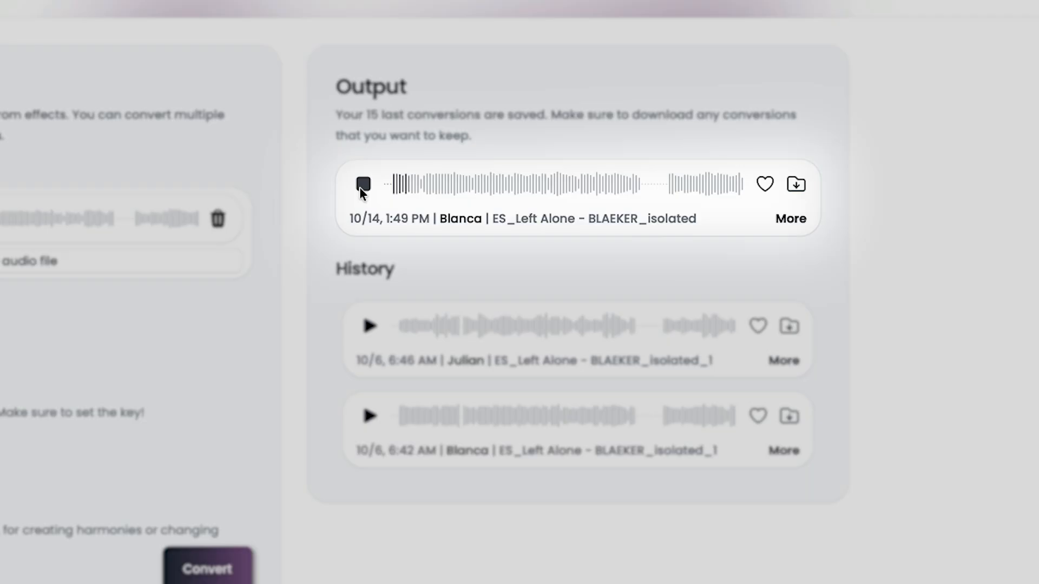
{"action": "left_click", "coordinate": [362, 184]}
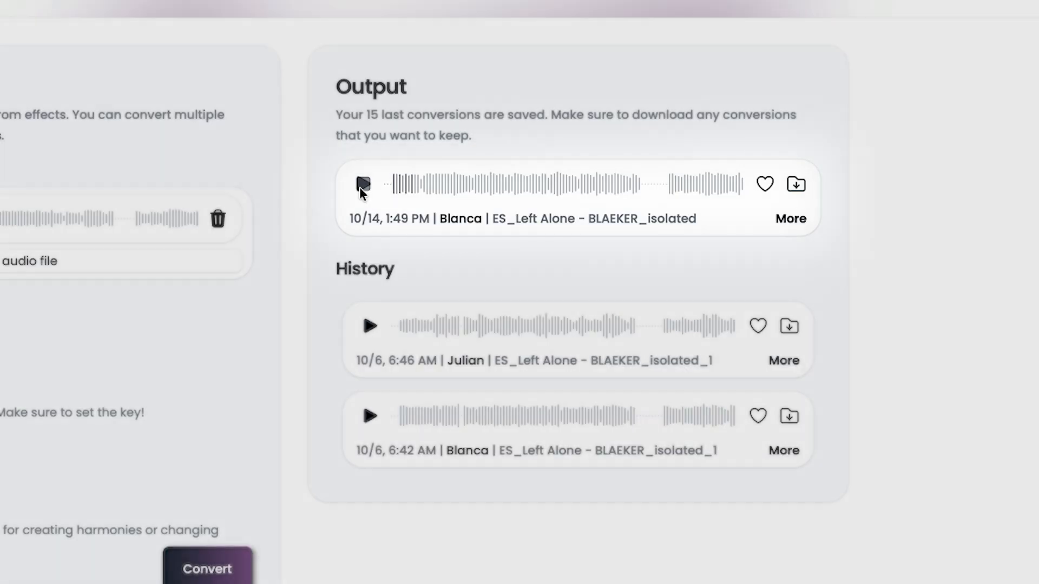
{"action": "left_click", "coordinate": [364, 184]}
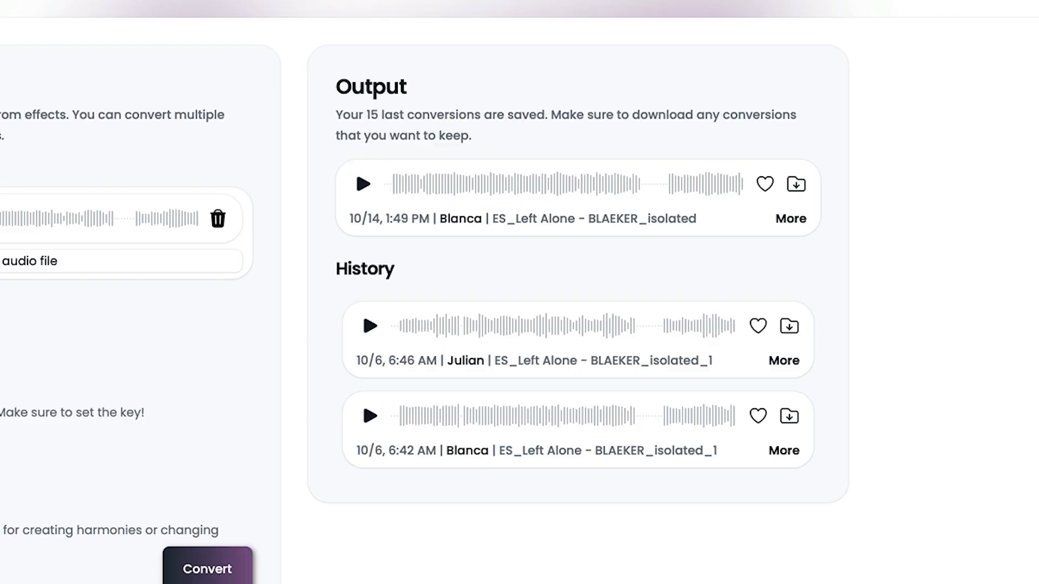
{"action": "mouse_move", "coordinate": [396, 215]}
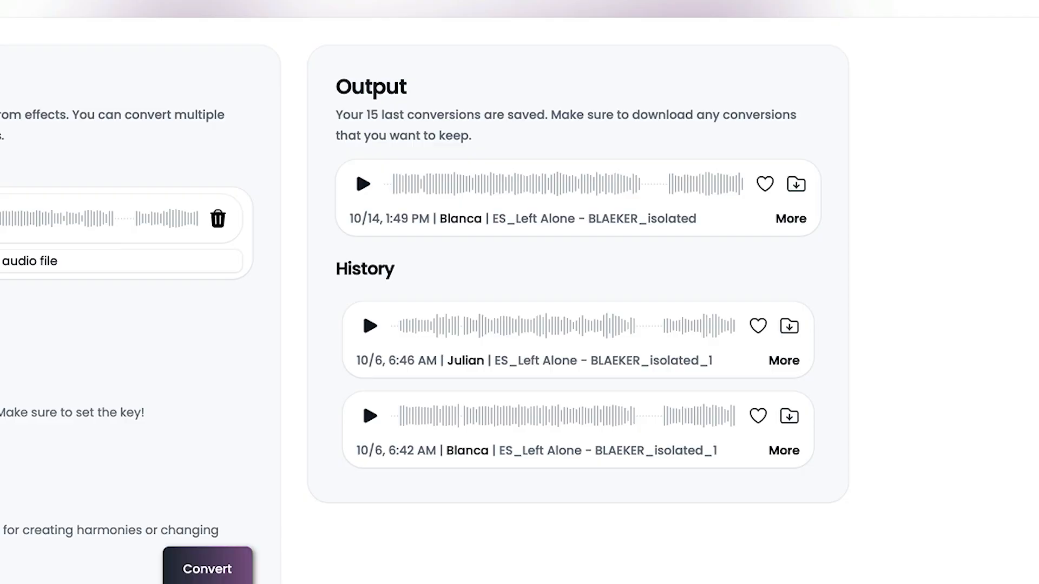
{"action": "mouse_move", "coordinate": [363, 186]}
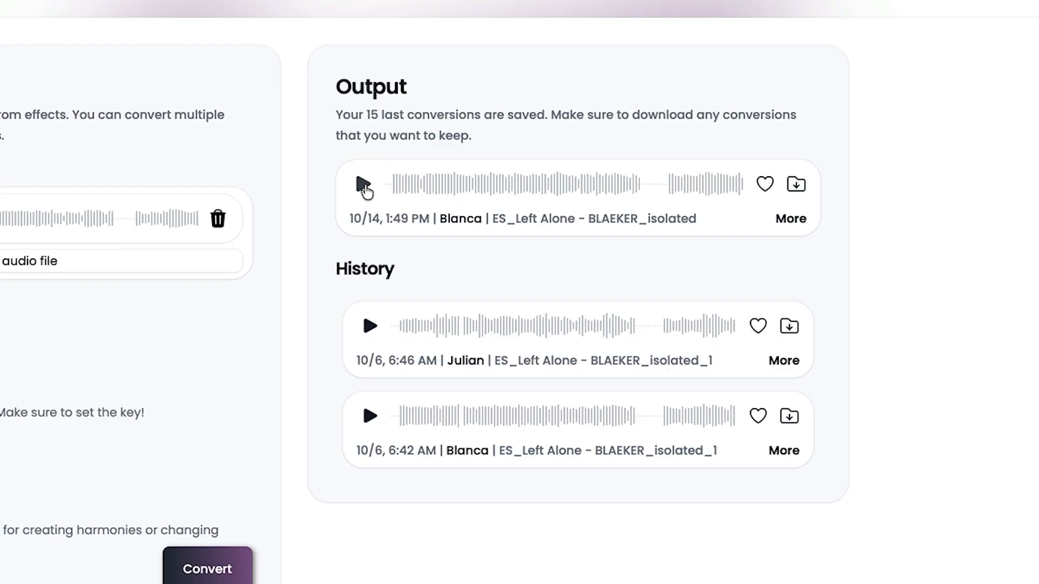
{"action": "left_click", "coordinate": [364, 184]}
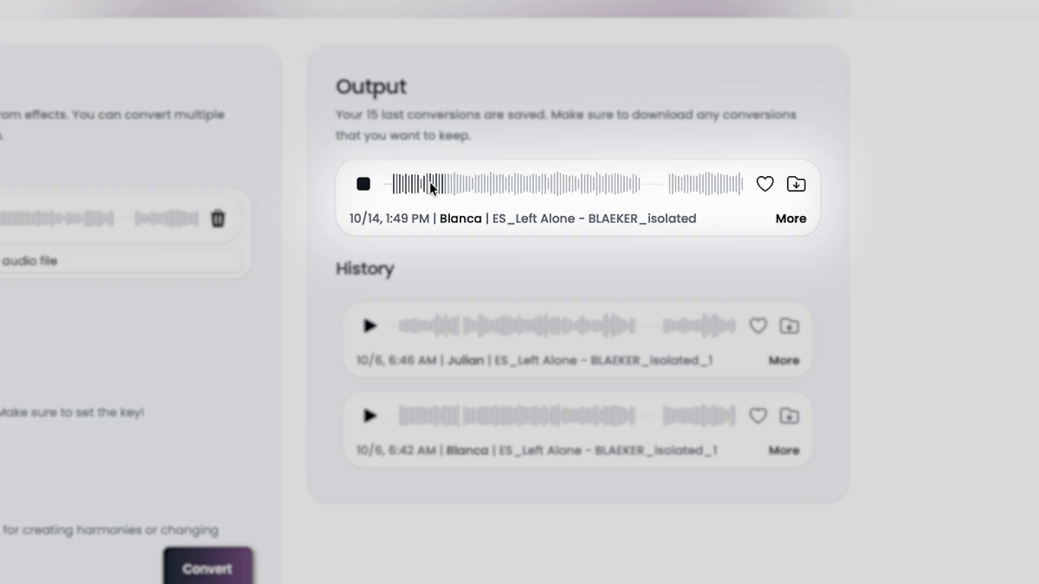
{"action": "left_click", "coordinate": [363, 184]}
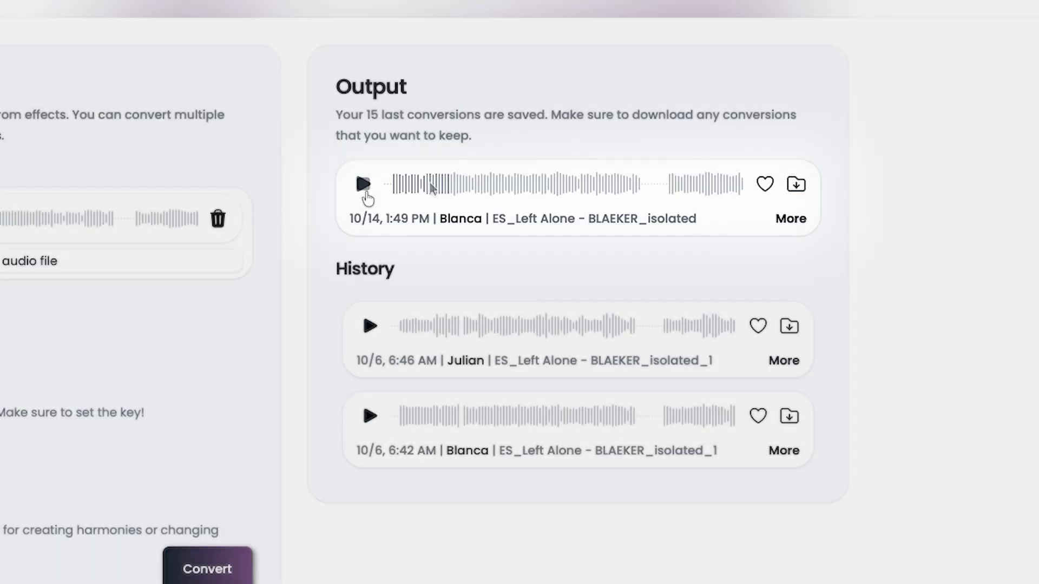
{"action": "left_click", "coordinate": [362, 184]}
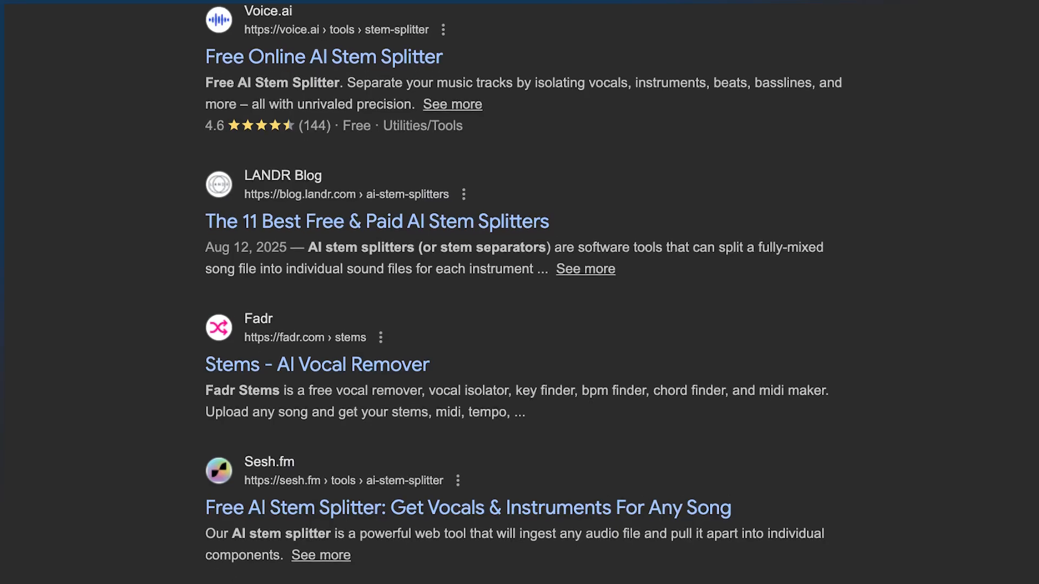
Scroll through Google's 'AI stem splitter' results comparing free and paid tools
{"action": "scroll", "scroll_direction": "down", "scroll_amount": 3}
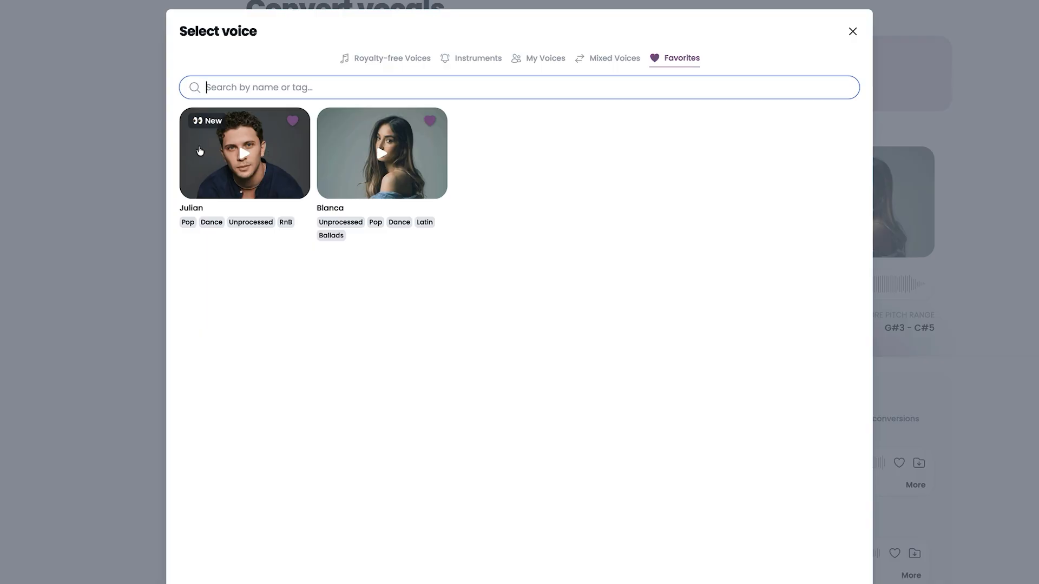
Select Julian, preview his sample, set pitch shift to -12 and convert
{"action": "left_click", "coordinate": [244, 152]}
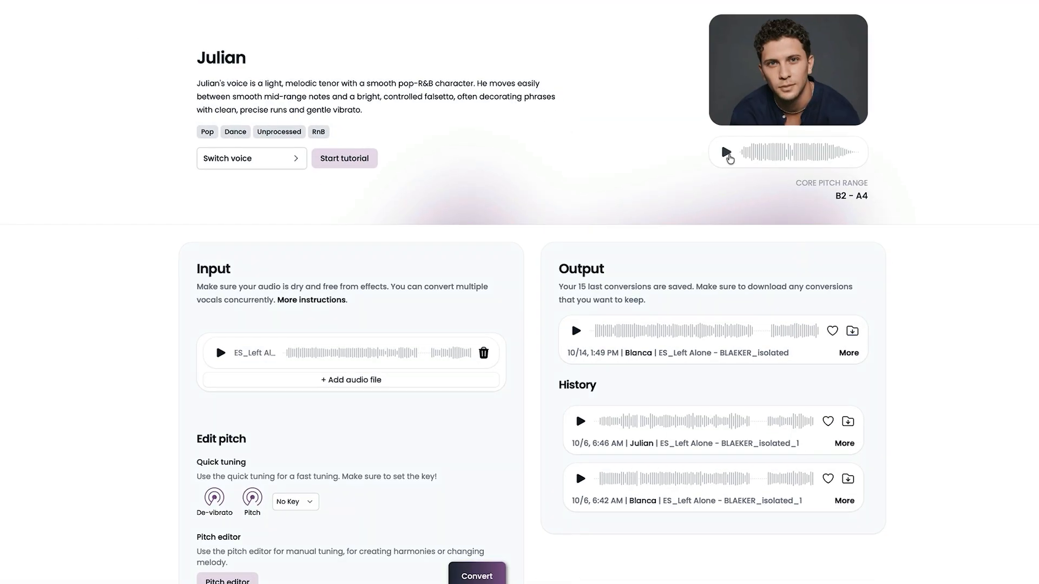
{"action": "left_click", "coordinate": [726, 151]}
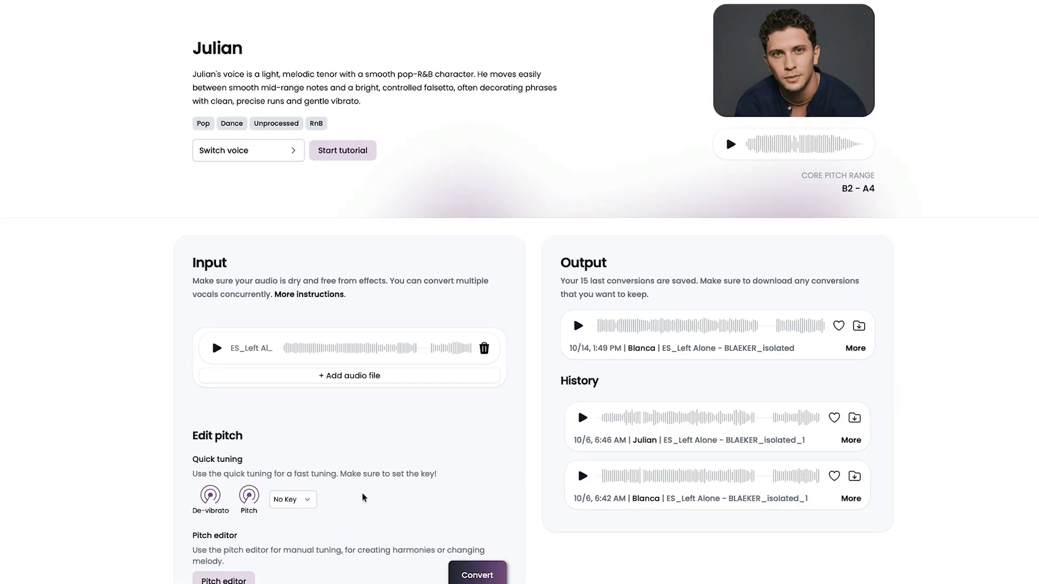
{"action": "scroll", "scroll_direction": "down", "scroll_amount": 3}
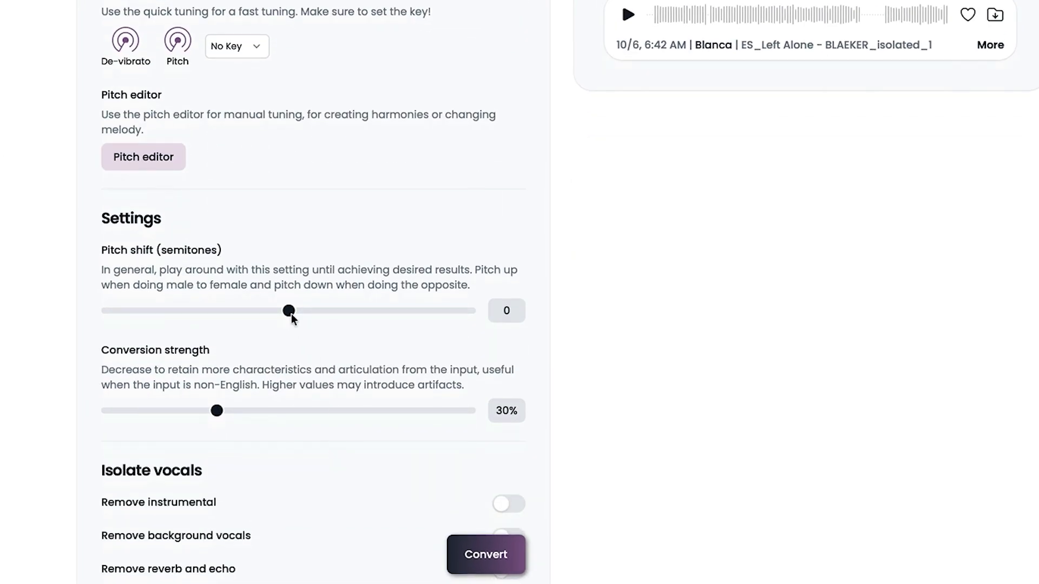
{"action": "left_click_drag", "start_coordinate": [289, 311], "coordinate": [199, 311]}
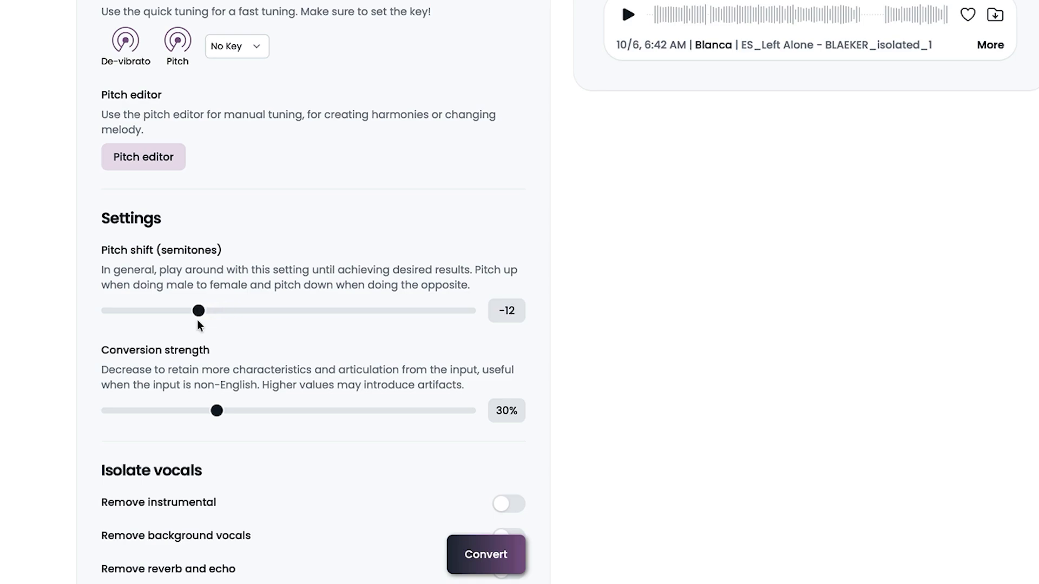
{"action": "mouse_move", "coordinate": [484, 346]}
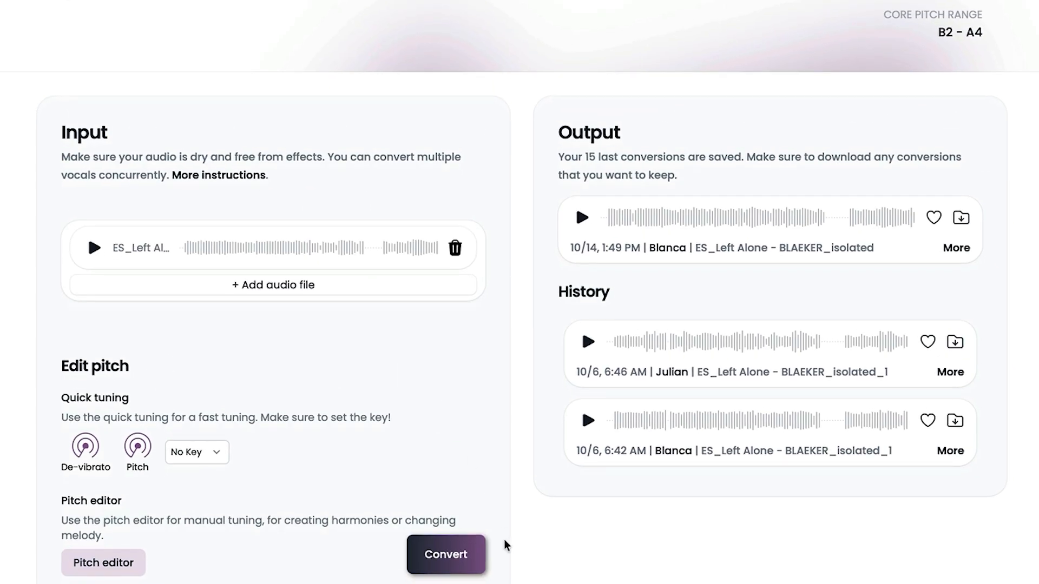
{"action": "left_click", "coordinate": [445, 554]}
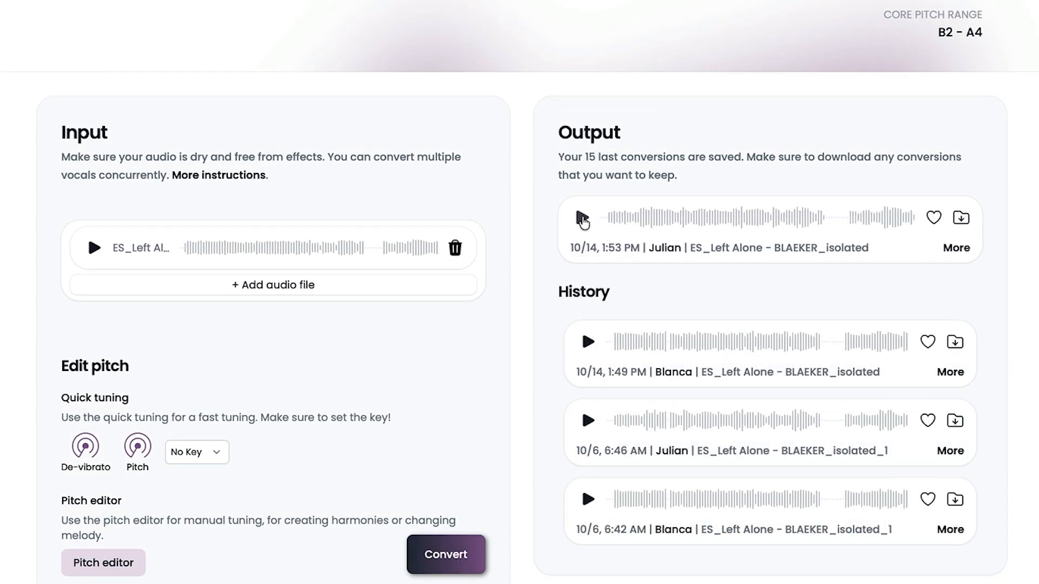
Play the top Julian (1:53 PM) output conversion briefly, then pause it
{"action": "left_click", "coordinate": [582, 217]}
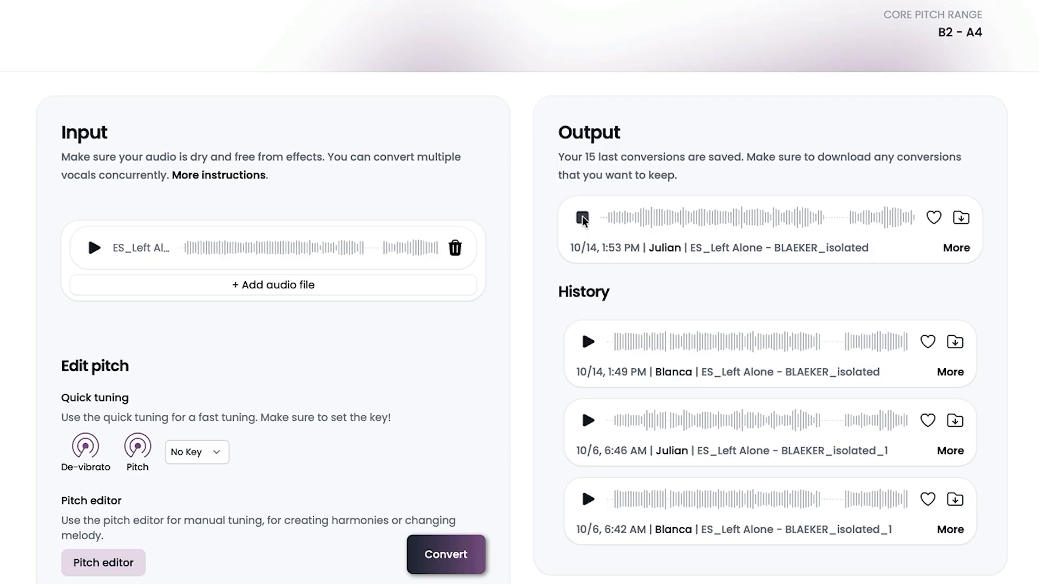
{"action": "left_click", "coordinate": [582, 217]}
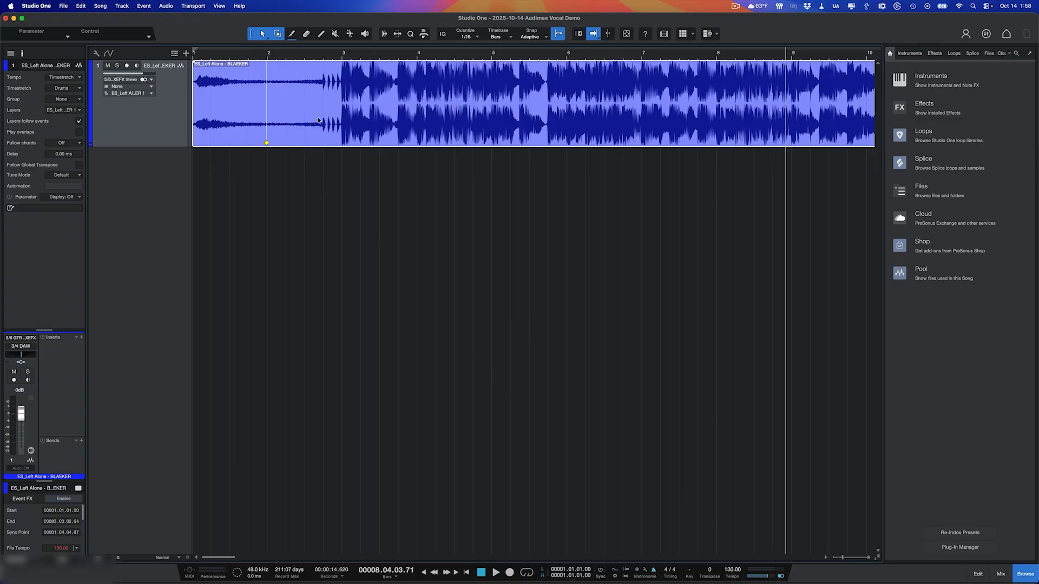
{"action": "mouse_move", "coordinate": [356, 142]}
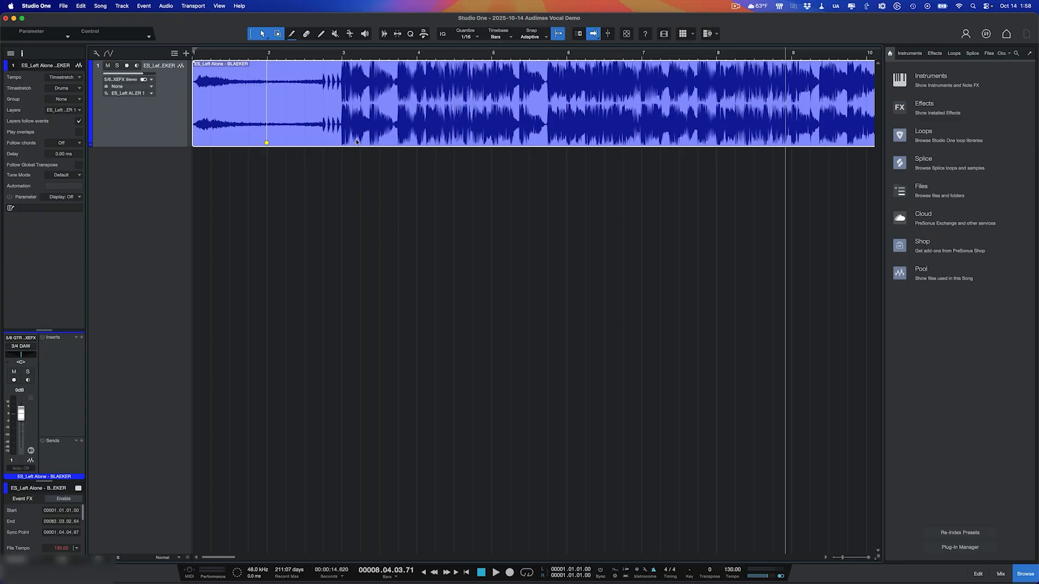
{"action": "mouse_move", "coordinate": [373, 133]}
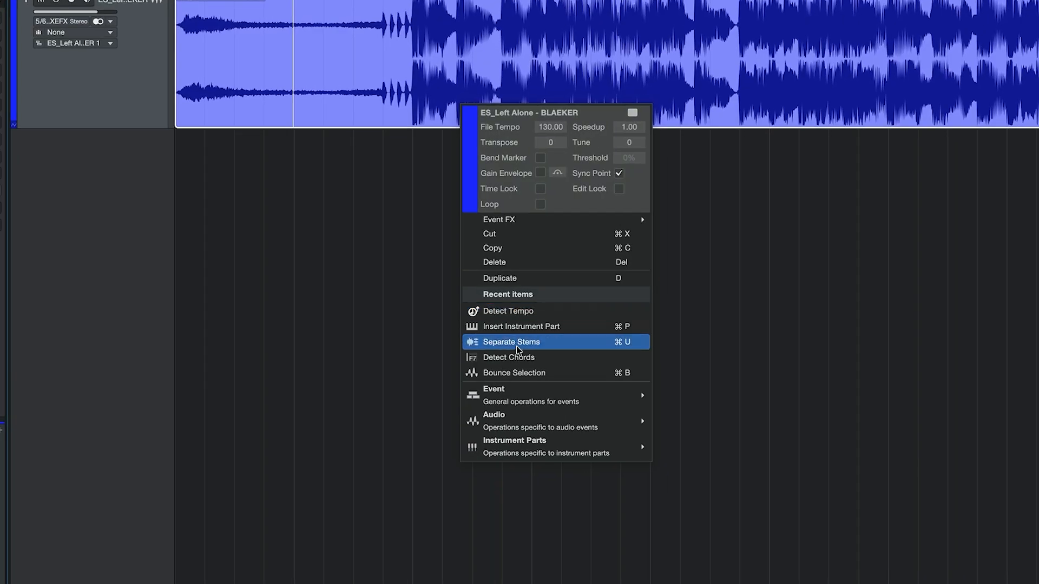
{"action": "mouse_move", "coordinate": [534, 329]}
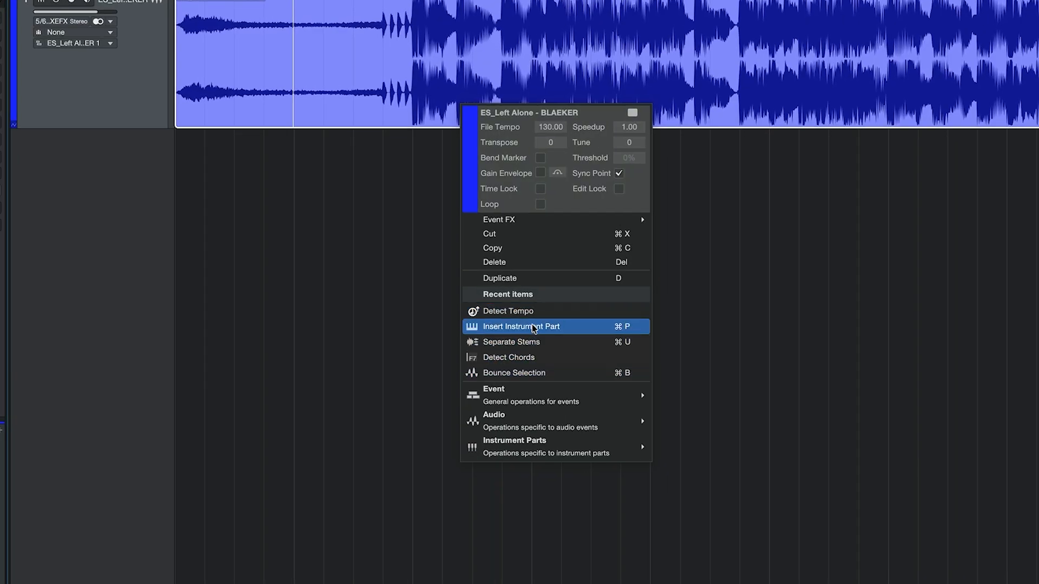
{"action": "mouse_move", "coordinate": [537, 342]}
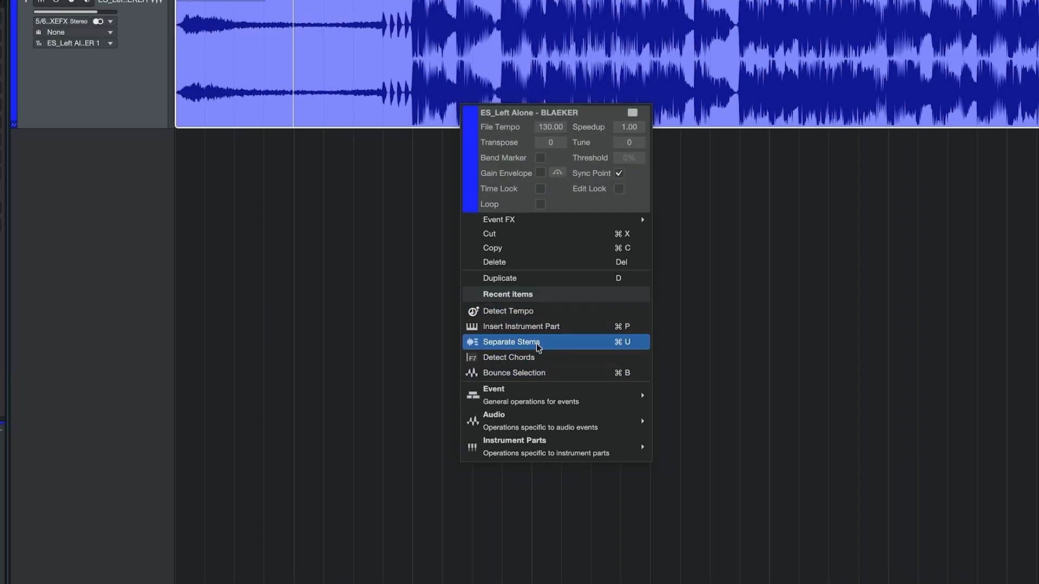
Separate the backing track's stems, consolidating Drums, Bass and Other into one track
{"action": "left_click", "coordinate": [511, 342]}
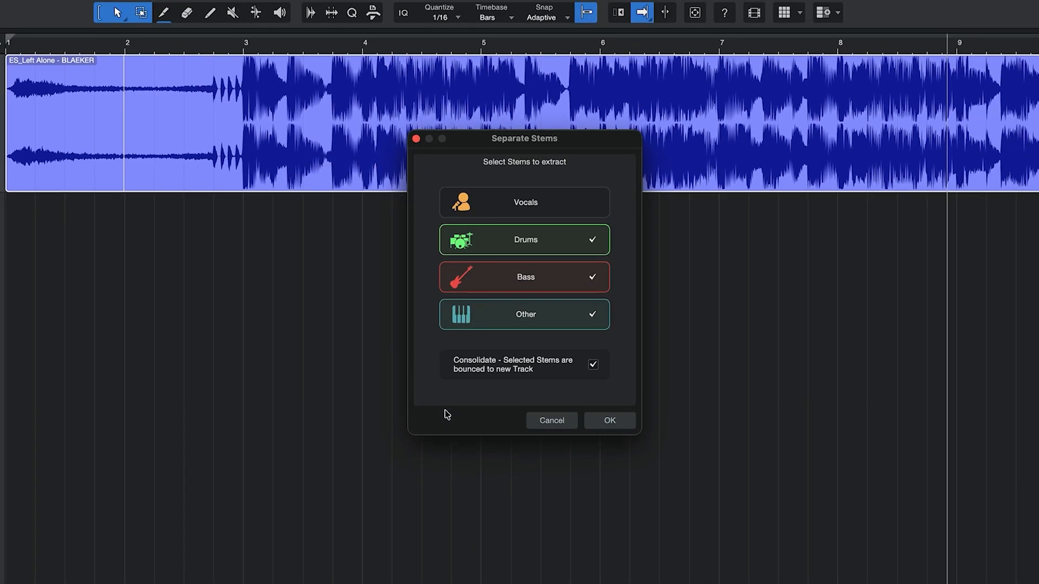
{"action": "mouse_move", "coordinate": [545, 186]}
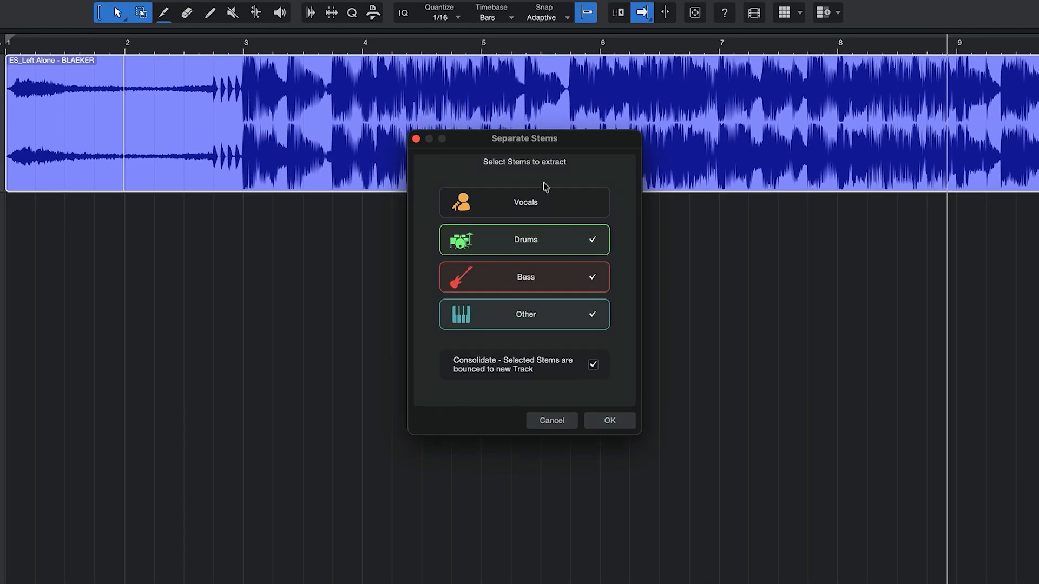
{"action": "mouse_move", "coordinate": [528, 174]}
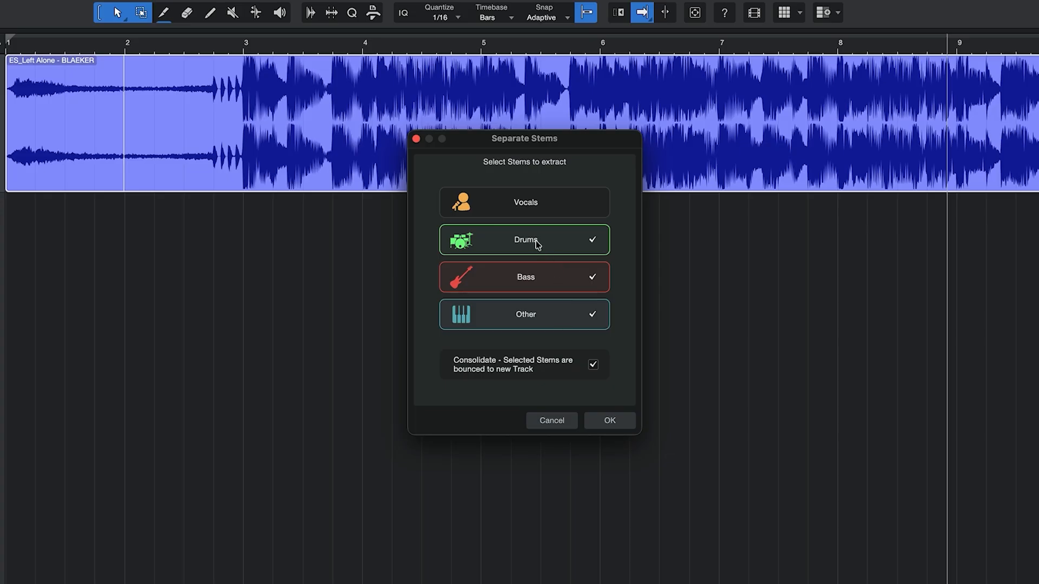
{"action": "mouse_move", "coordinate": [486, 379]}
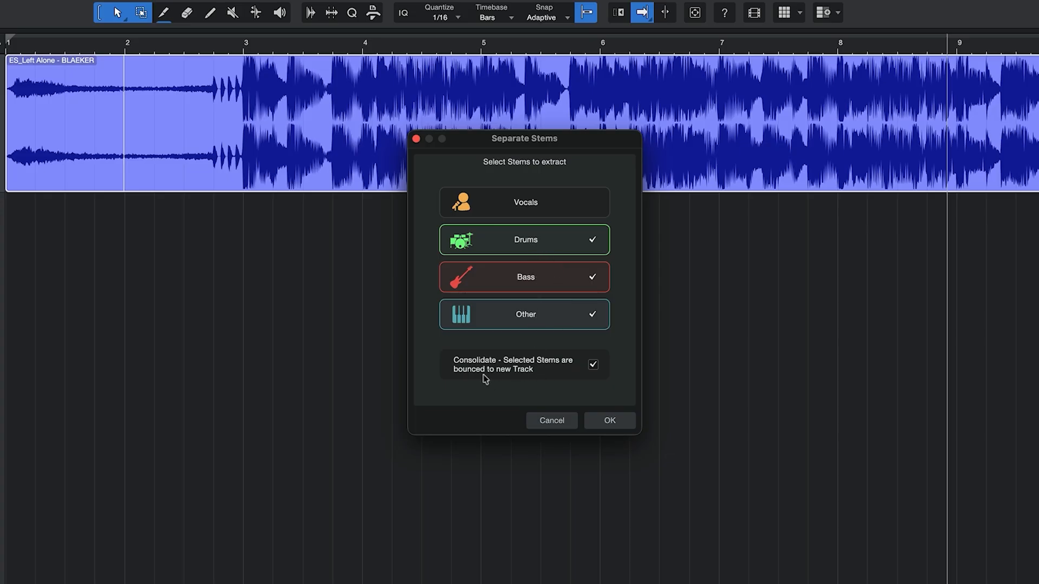
{"action": "mouse_move", "coordinate": [560, 374]}
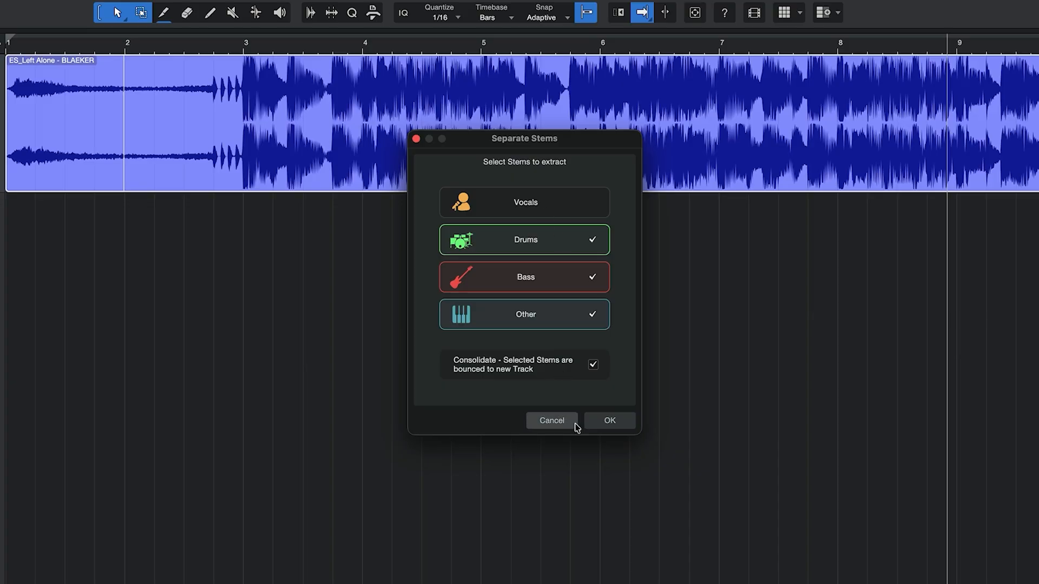
{"action": "left_click", "coordinate": [608, 421]}
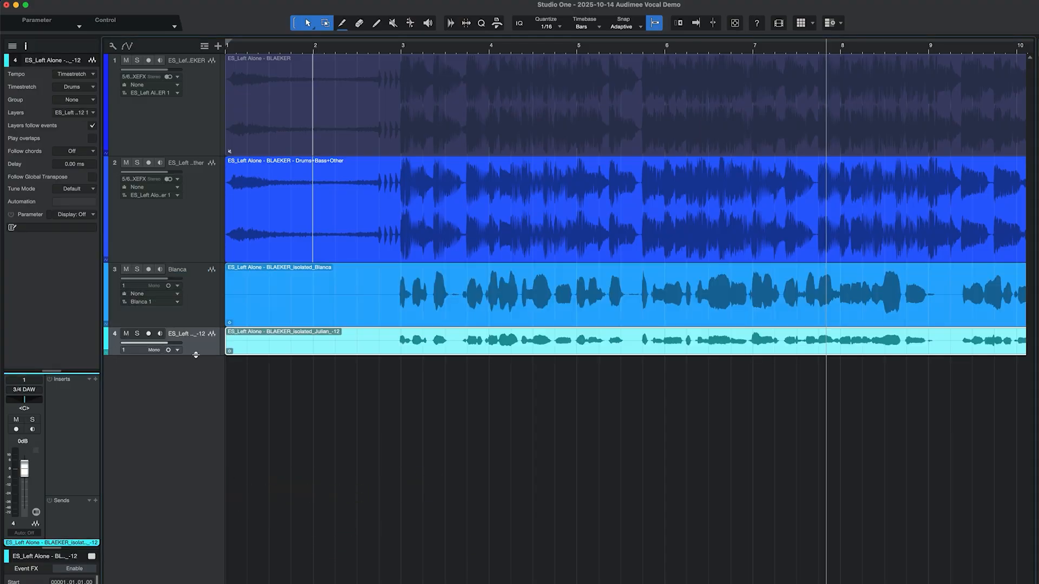
Make the Julian -12 vocal track taller and scroll the timeline right
{"action": "left_click", "coordinate": [125, 333]}
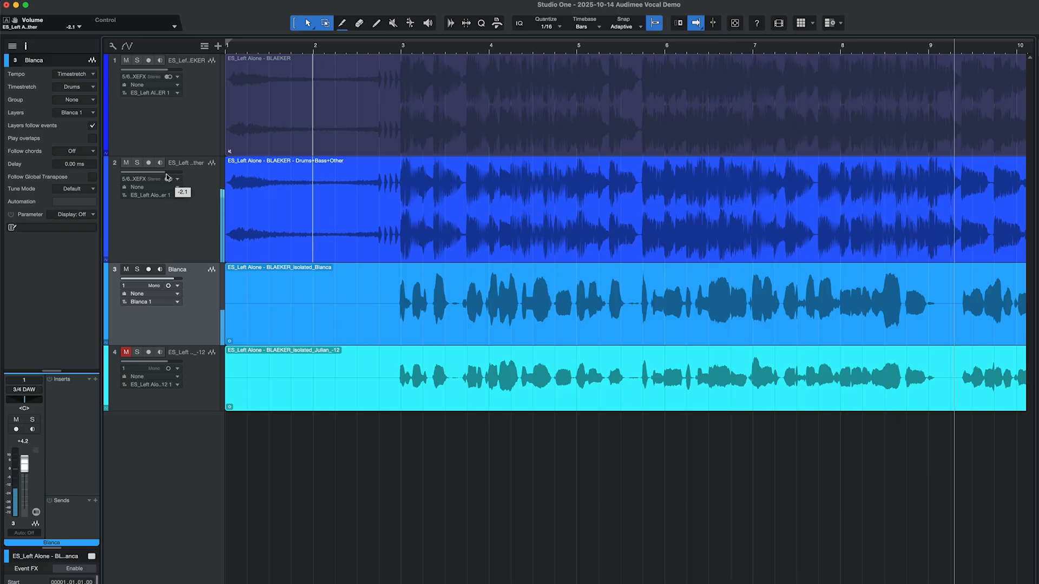
{"action": "scroll", "scroll_direction": "right", "scroll_amount": 3}
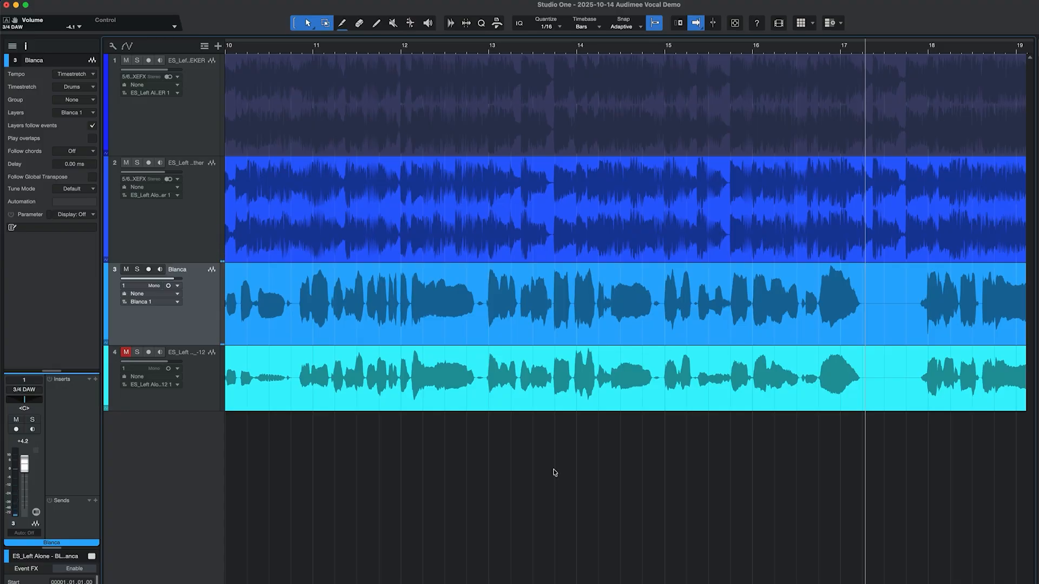
{"action": "mouse_move", "coordinate": [197, 398]}
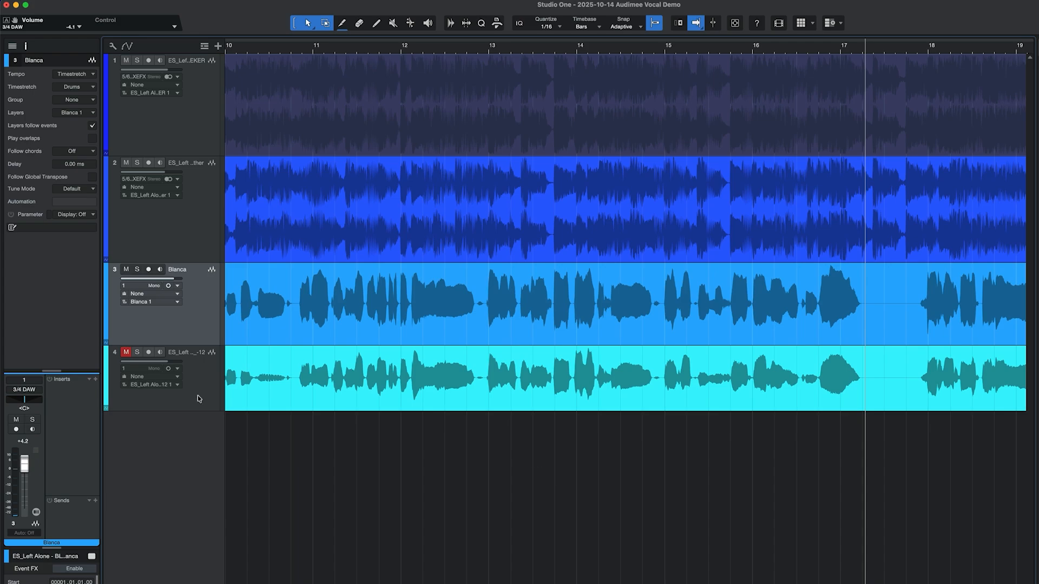
Unmute track 4 (Julian), mute track 3 (Blanca), and select Julian near bar 11
{"action": "left_click", "coordinate": [125, 352]}
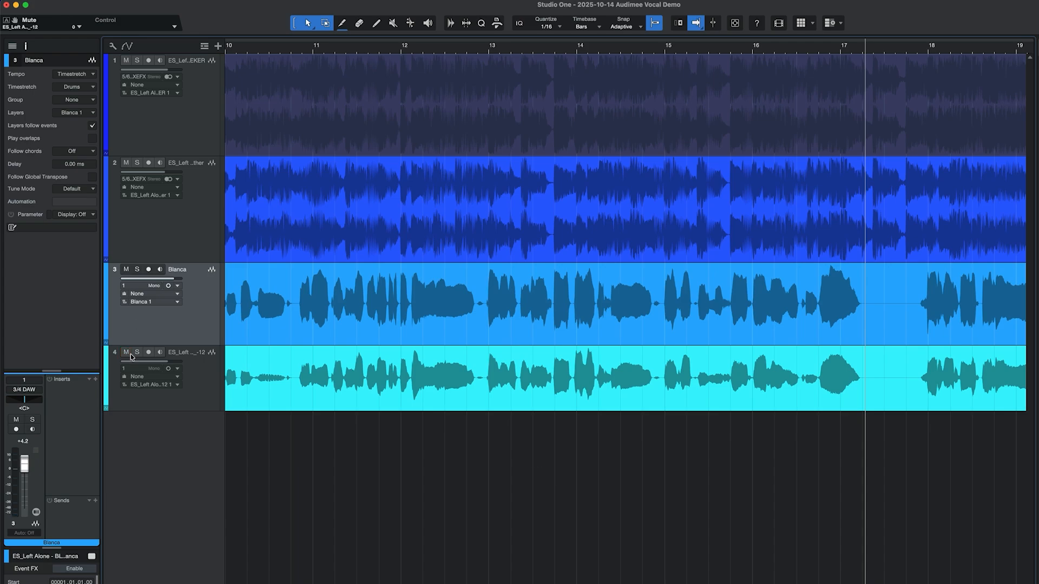
{"action": "left_click", "coordinate": [125, 269]}
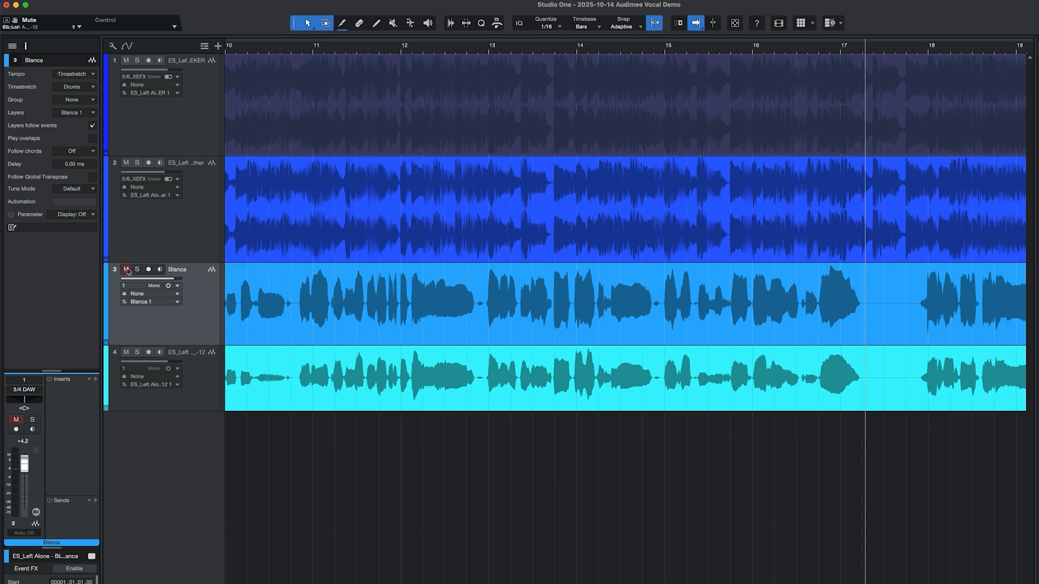
{"action": "left_click", "coordinate": [125, 269]}
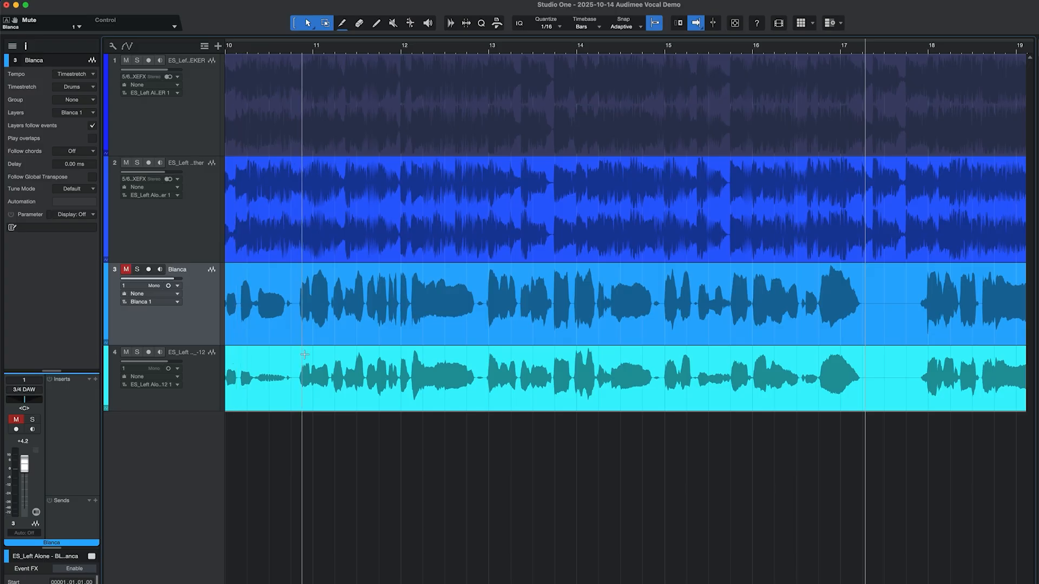
{"action": "left_click", "coordinate": [186, 352]}
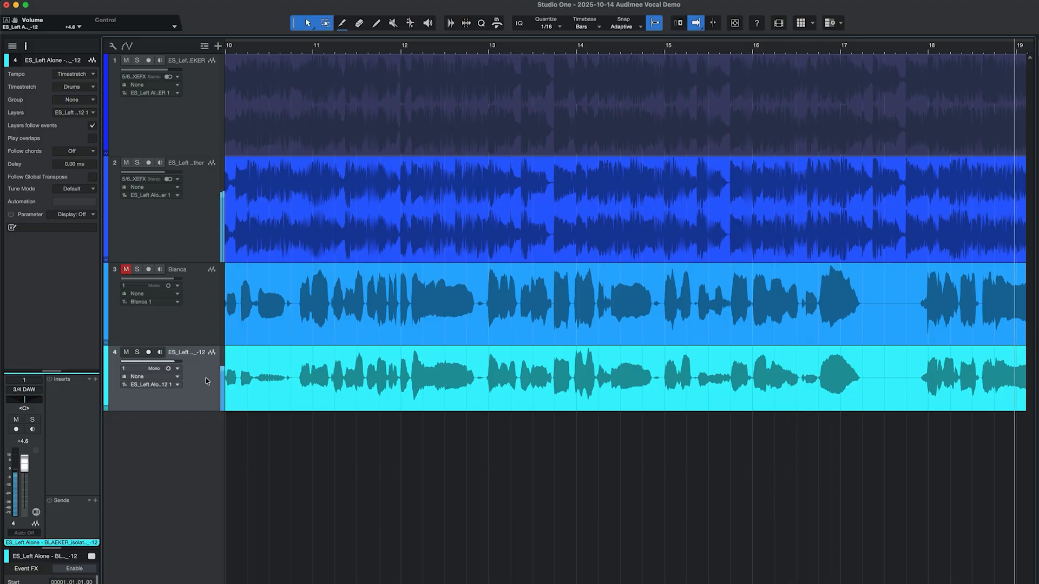
{"action": "scroll", "scroll_direction": "right", "scroll_amount": 3}
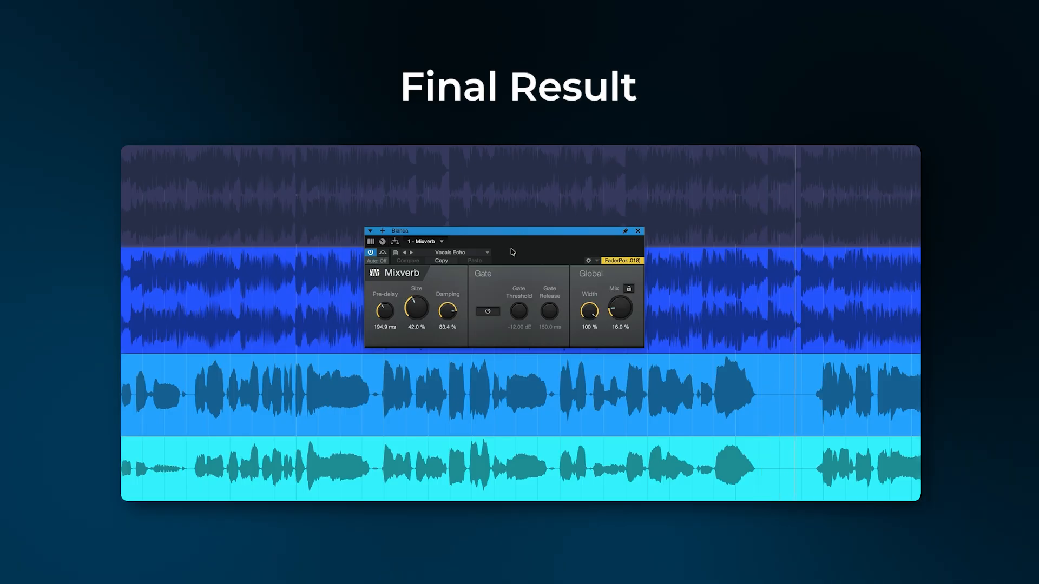
Apply the Mixverb Vocals Echo reverb, at 16% mix, to the Blanca vocal track
{"action": "left_click", "coordinate": [637, 231]}
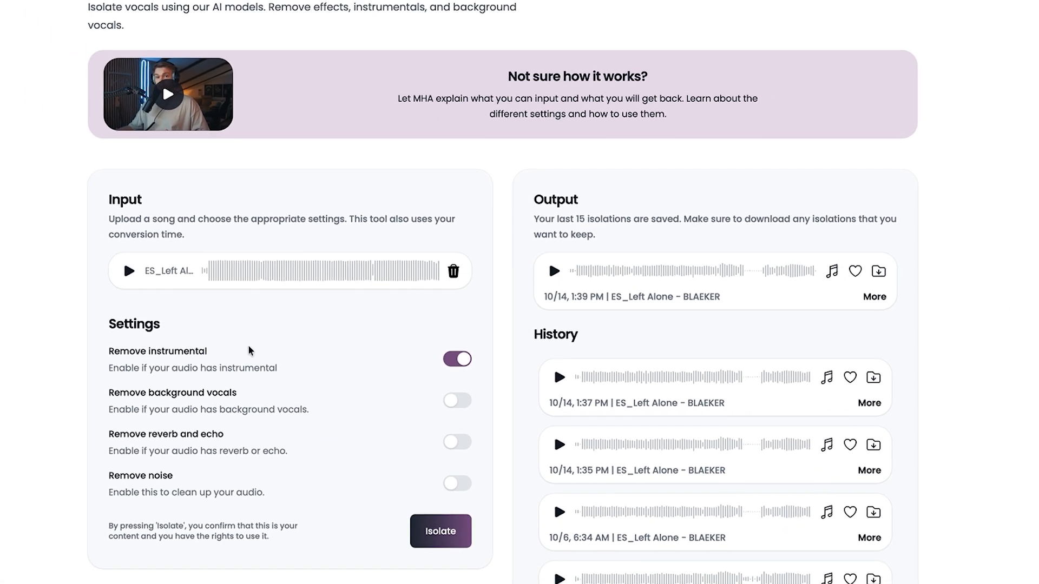
Scroll down the Isolate vocals page to the Input settings and ES_Left Alone isolation history
{"action": "scroll", "scroll_direction": "down", "scroll_amount": 3}
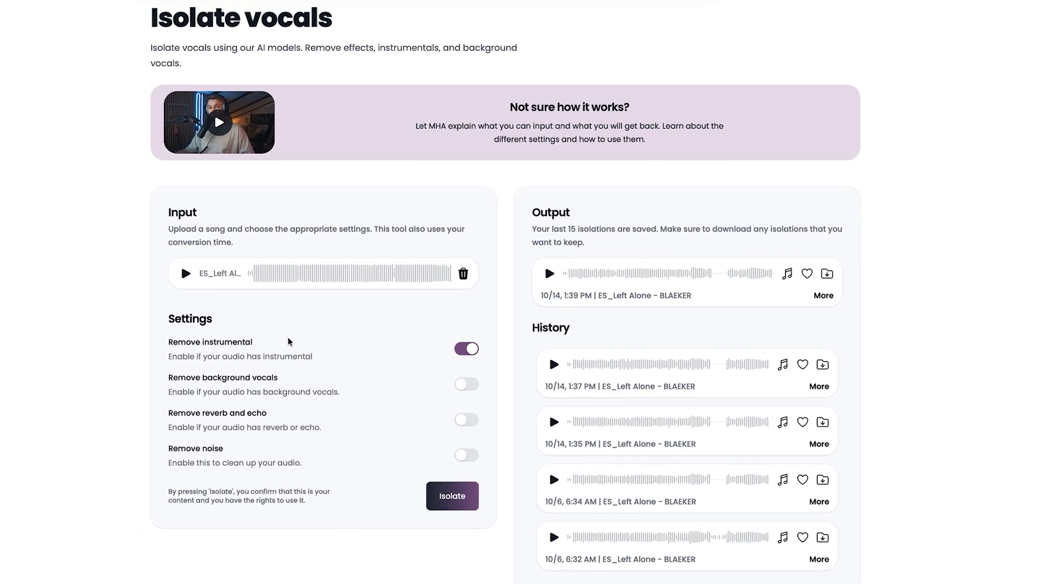
{"action": "scroll", "scroll_direction": "down", "scroll_amount": 3}
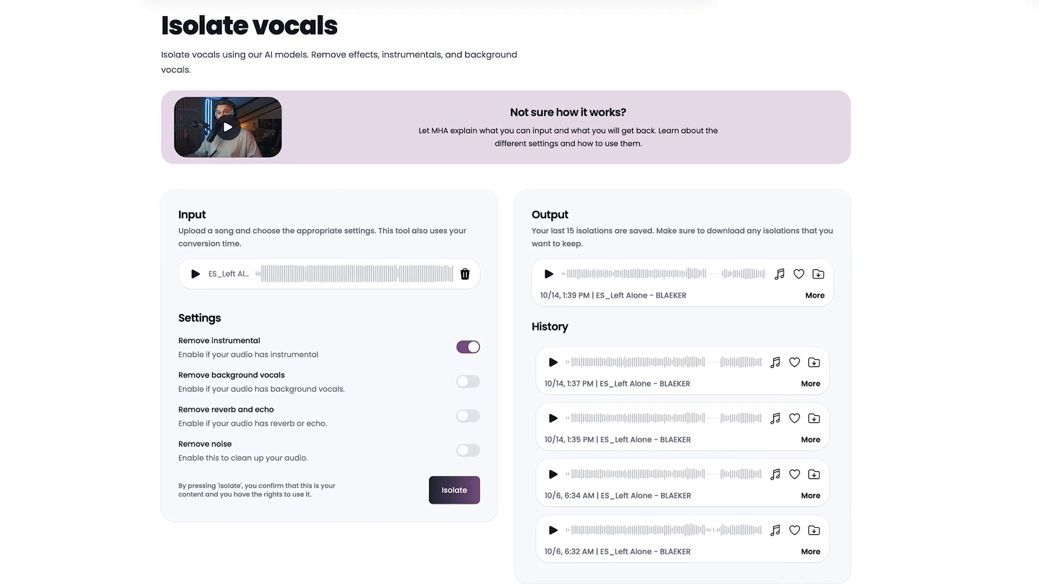